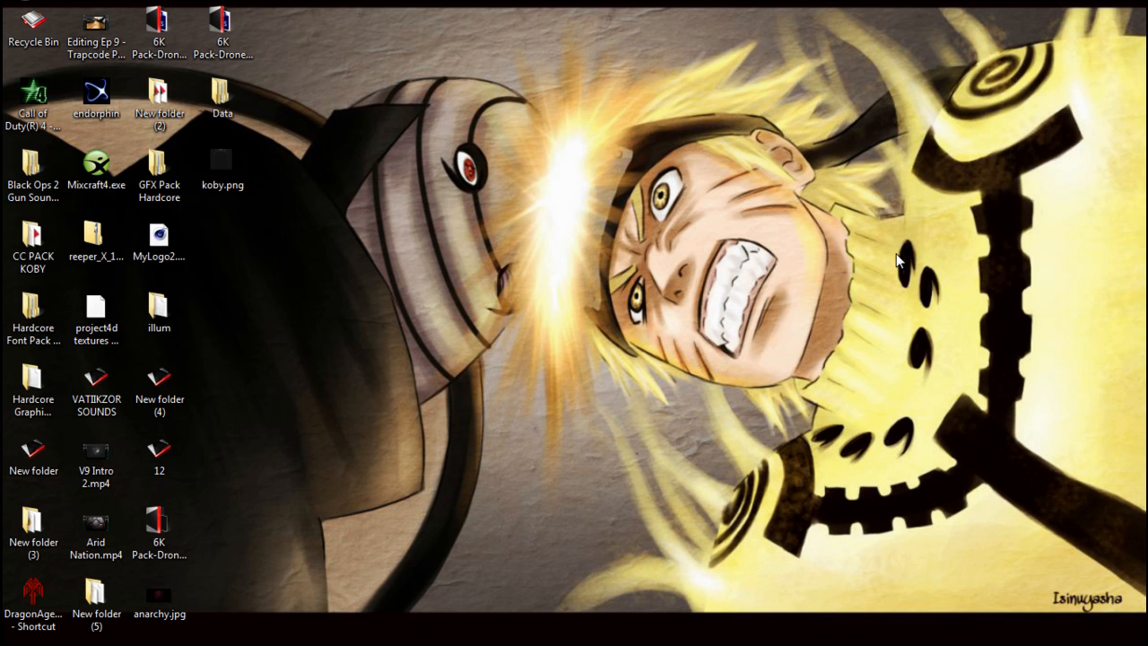
mouse_move(519, 224)
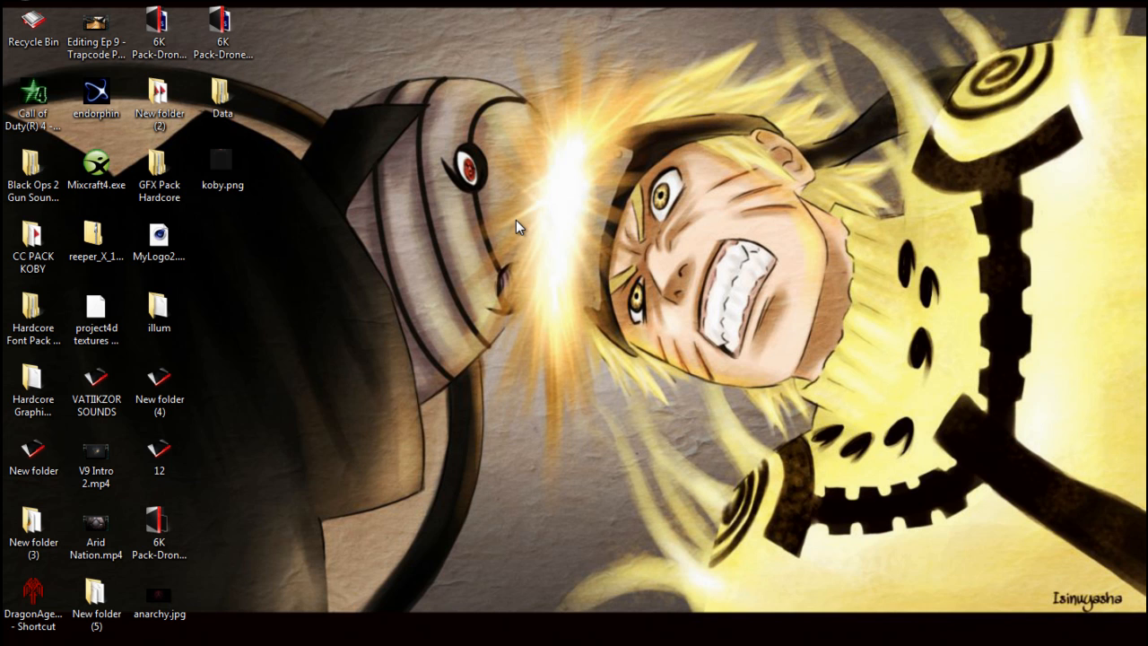
mouse_move(464, 160)
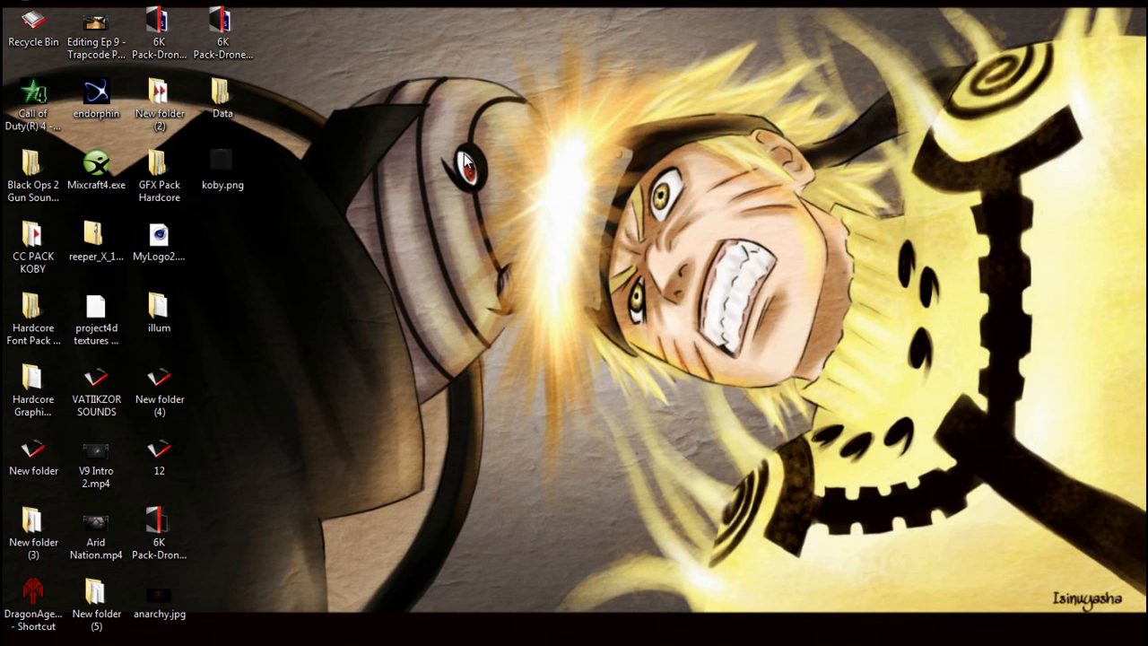
mouse_move(343, 27)
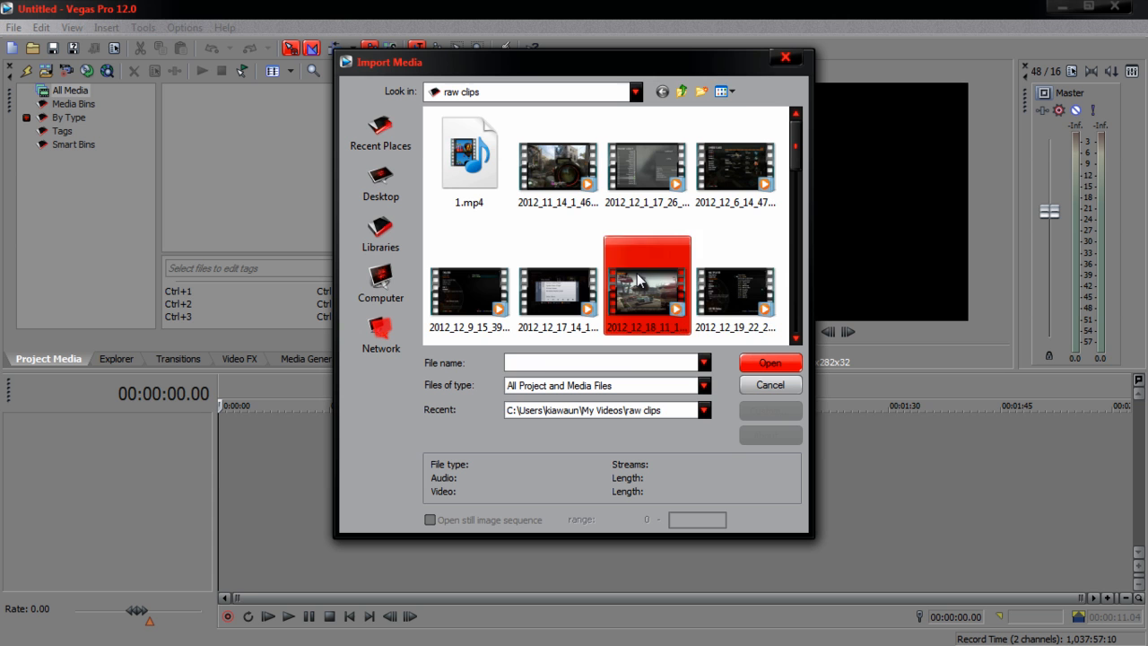
- Import 2012_12_18_11_14_11.M2TS from the raw clips folder instead of the 2012_12_19 clip
click(736, 292)
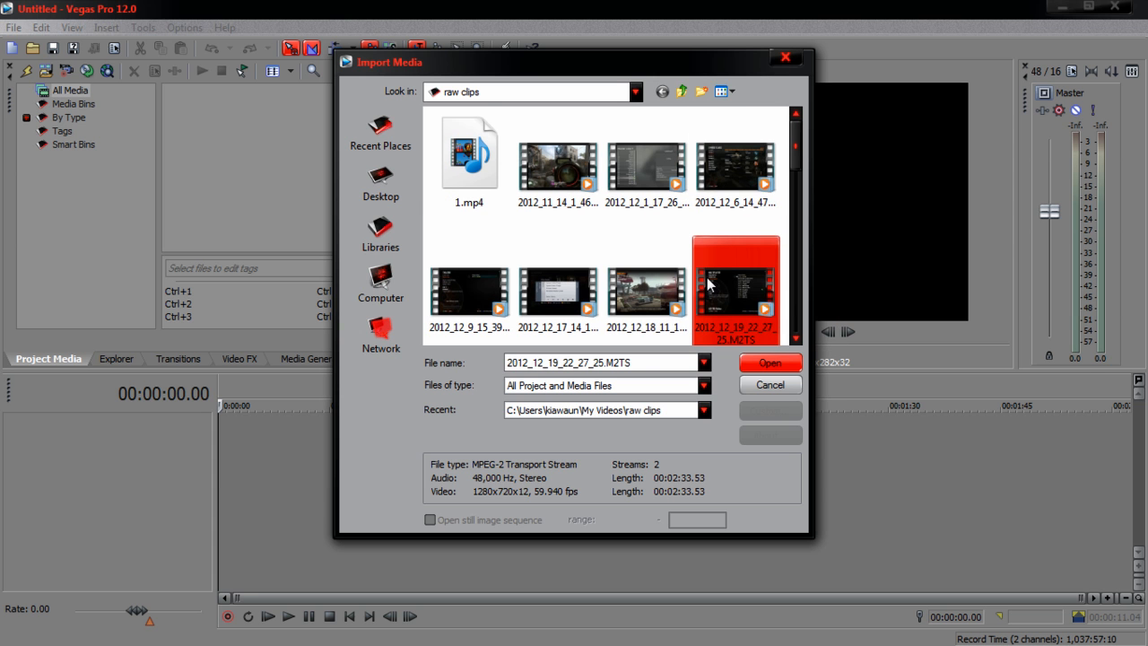
click(647, 291)
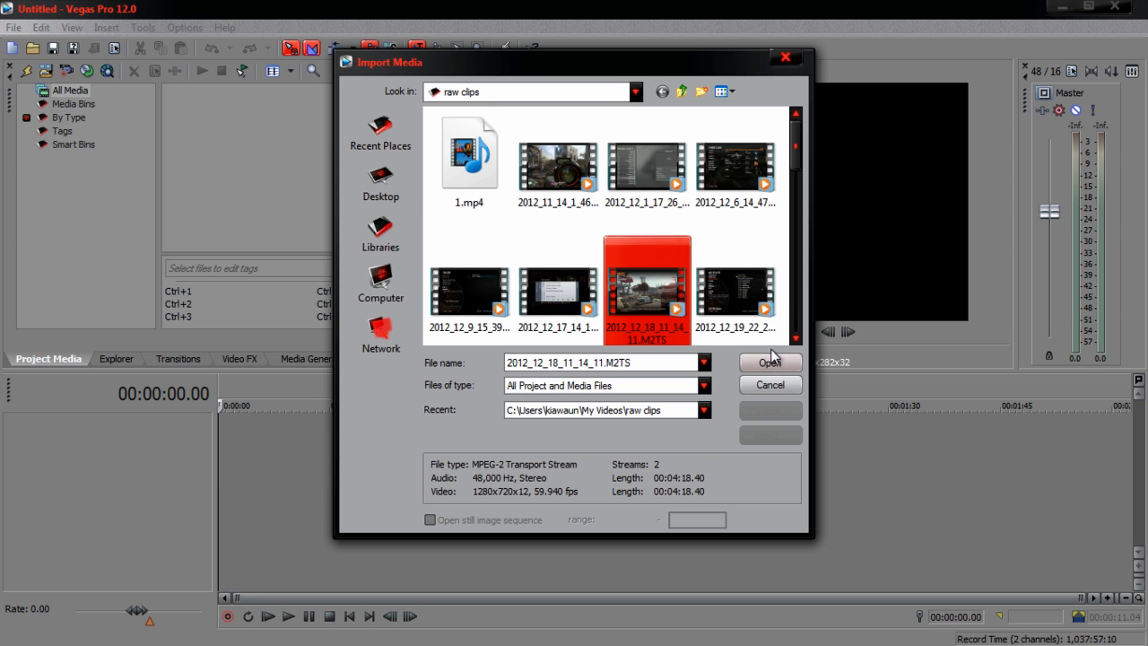
click(770, 362)
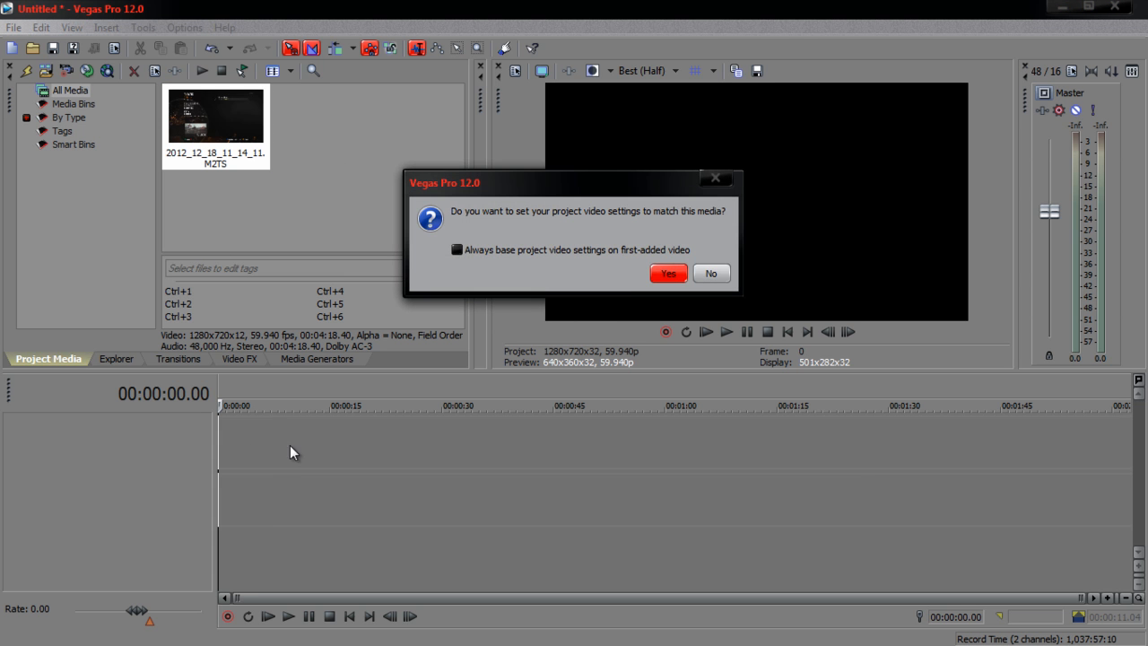
- Match the project to the clip's 1280x720, 59.94 fps settings and confirm Project Properties
click(668, 273)
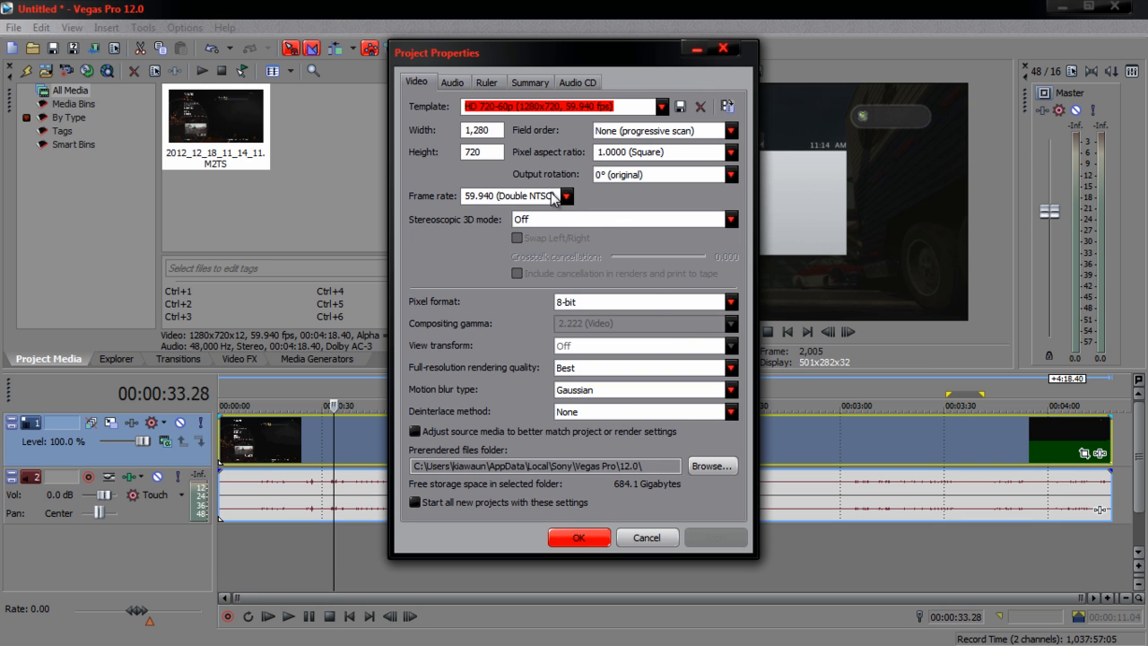
mouse_move(471, 171)
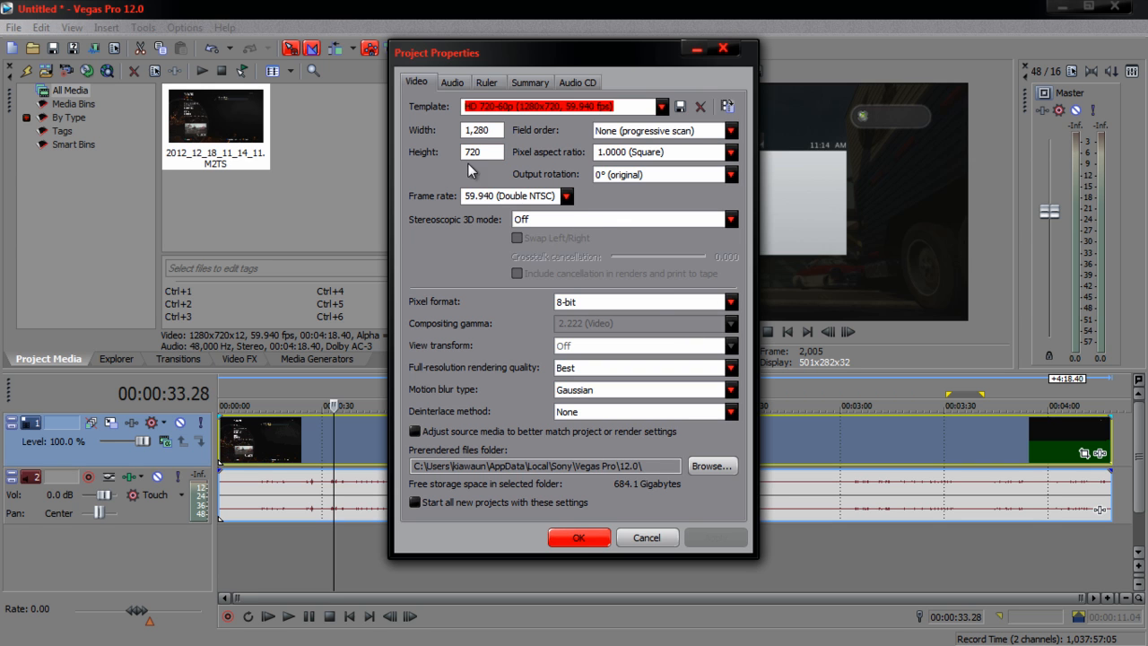
click(547, 465)
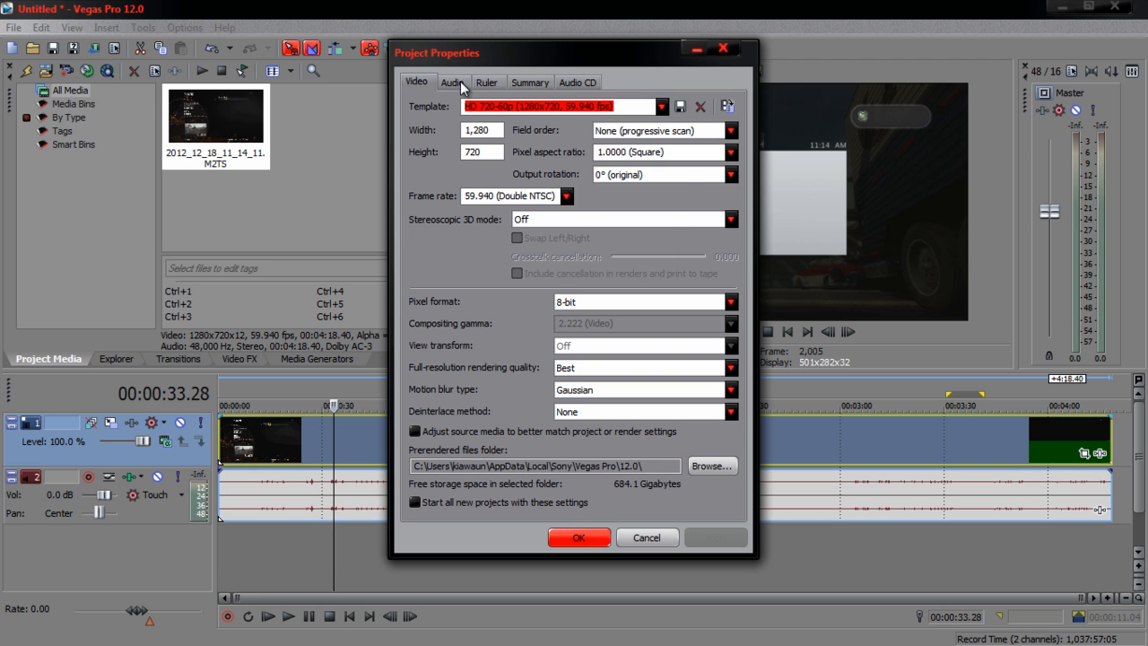
click(487, 82)
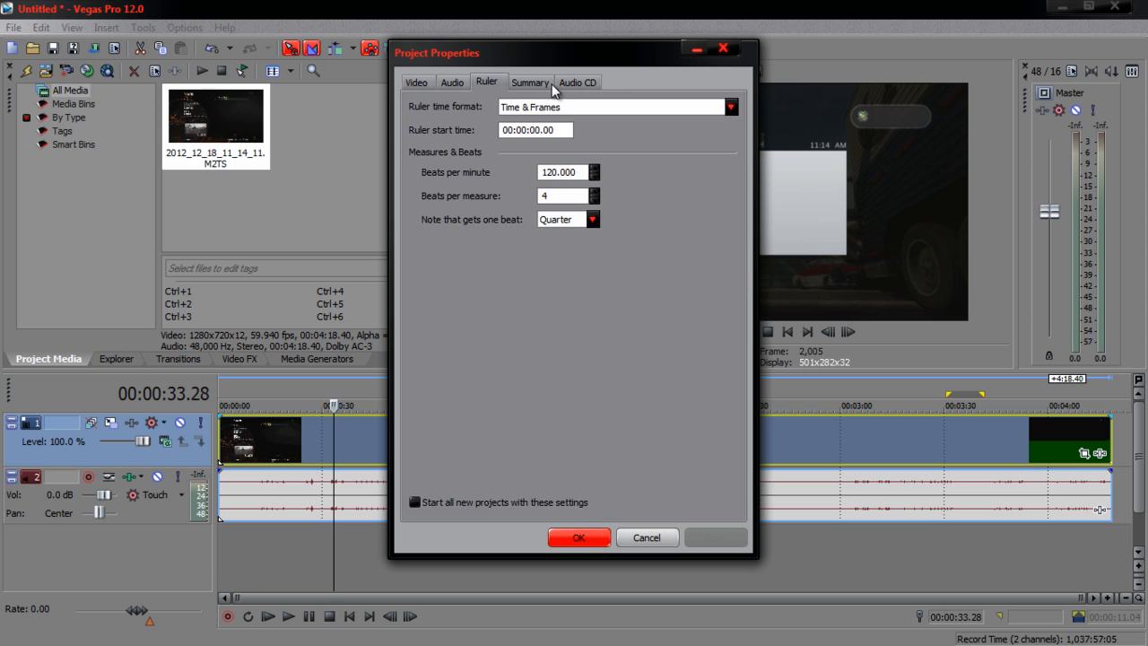
click(577, 83)
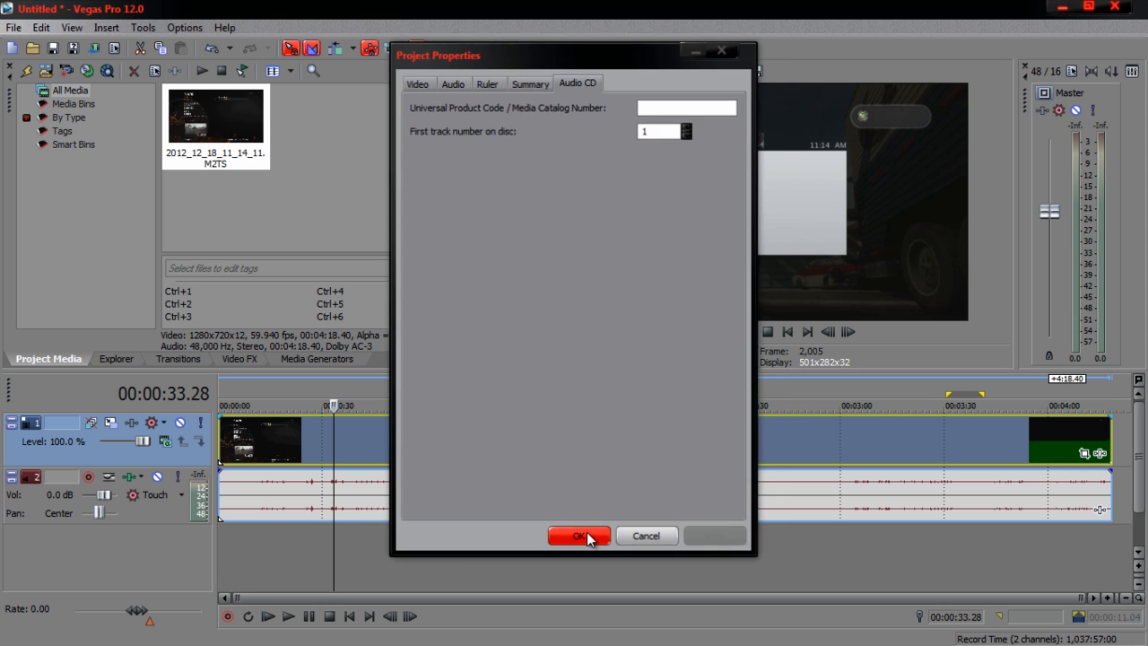
click(578, 535)
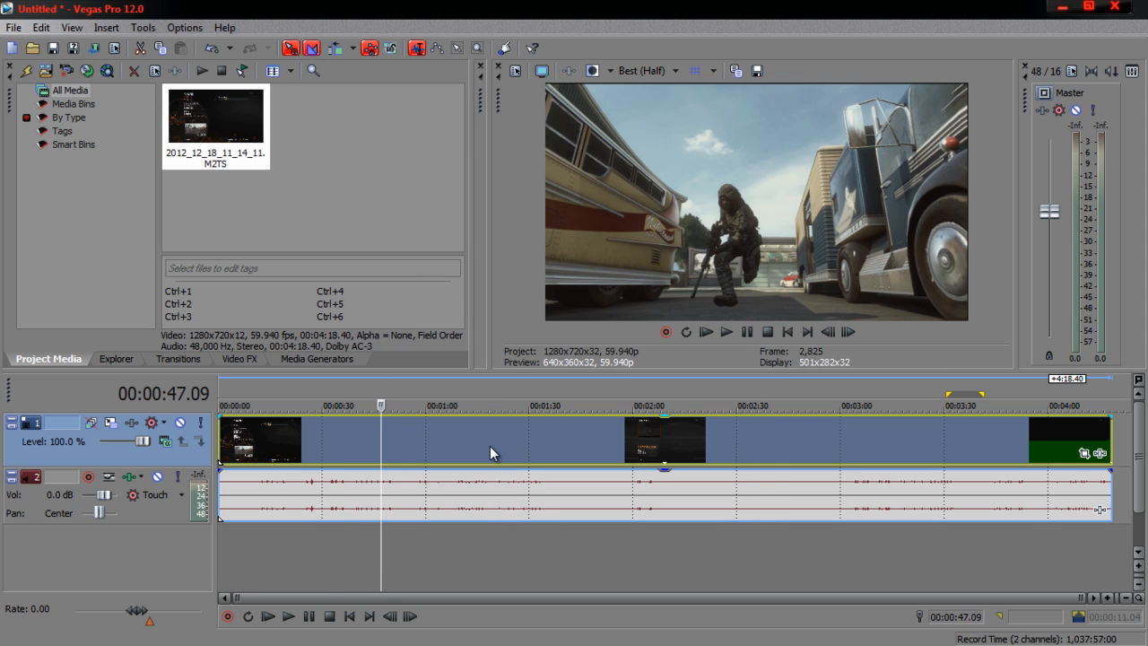
- Turn off Maintain aspect ratio on the clip event and apply the pvr pan/crop preset
right_click(491, 452)
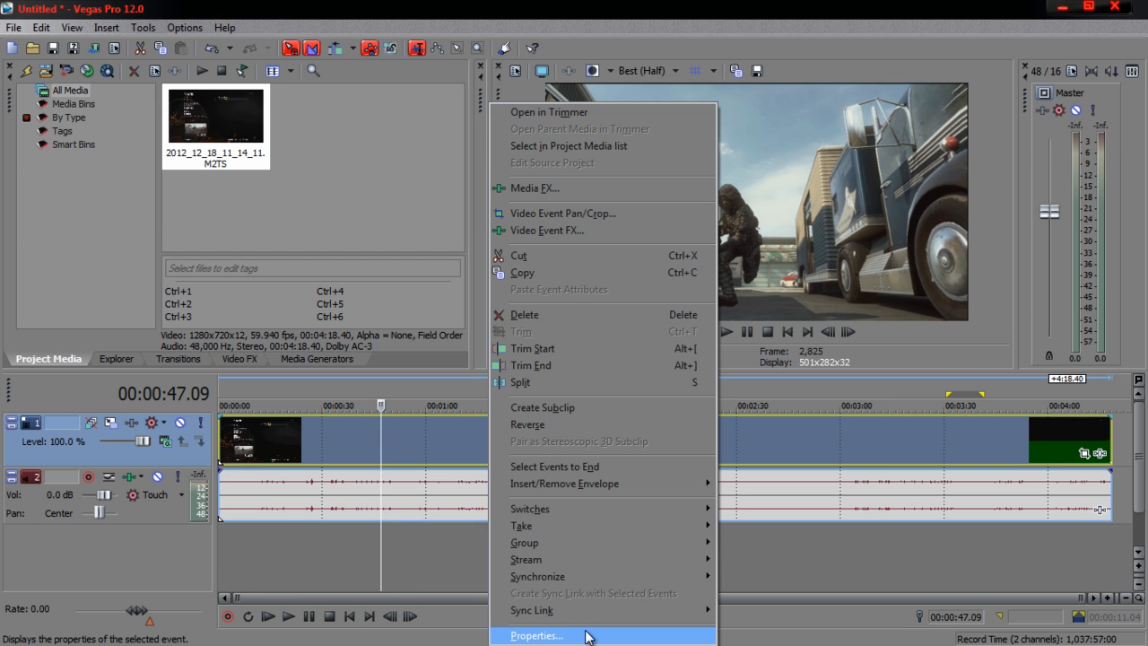
click(535, 635)
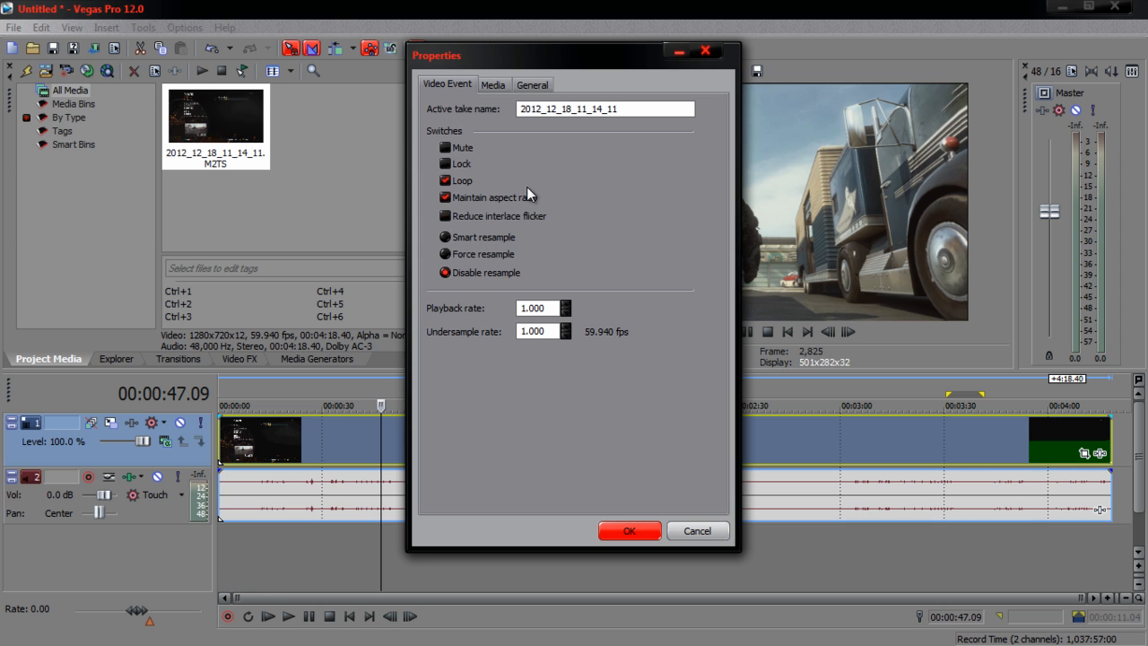
click(444, 197)
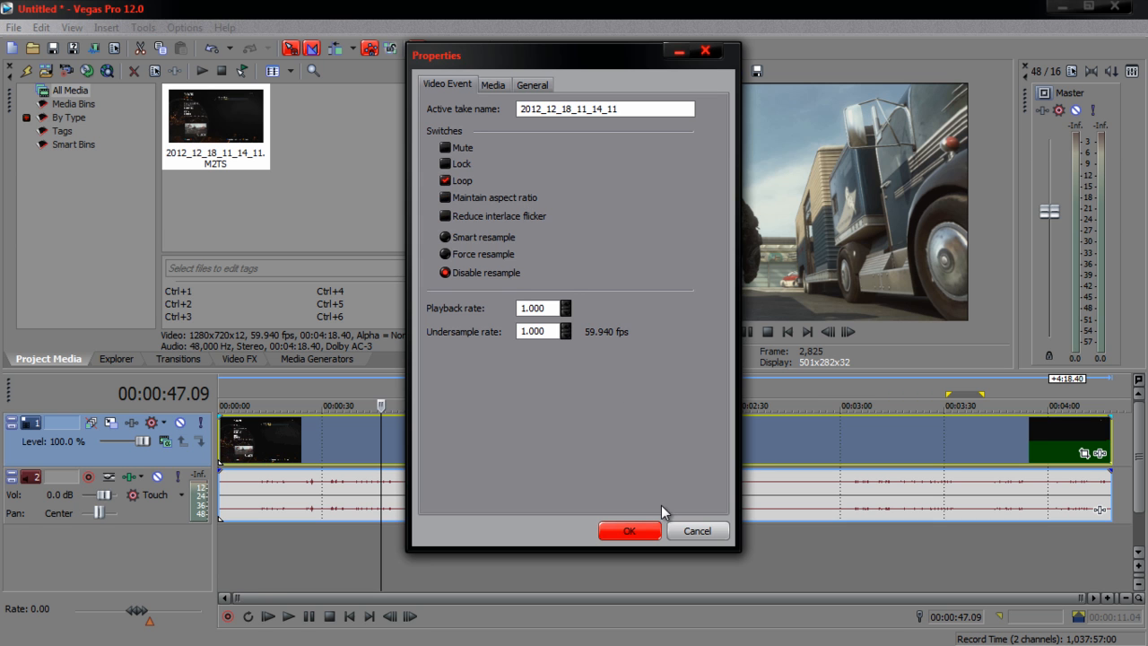
click(629, 530)
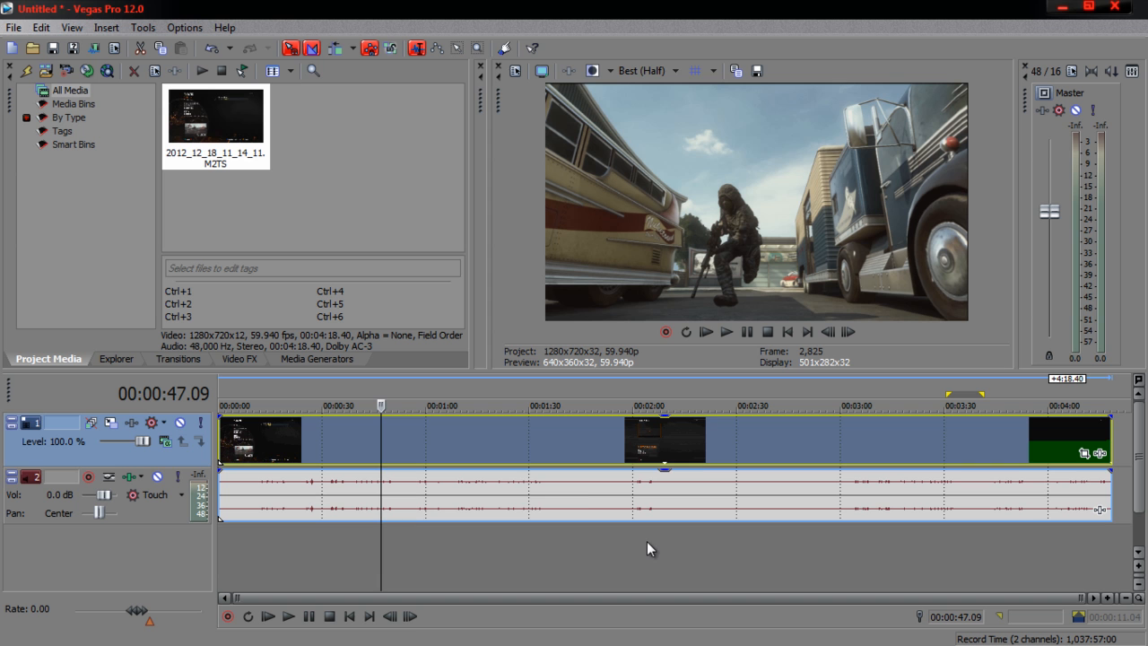
mouse_move(435, 453)
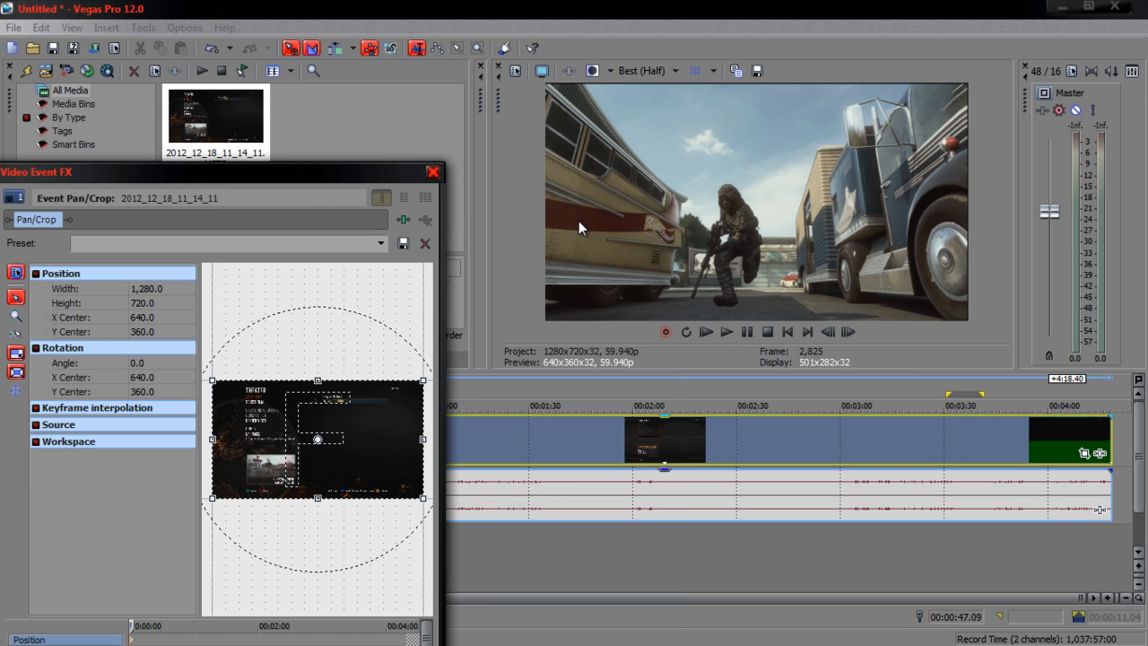
click(381, 243)
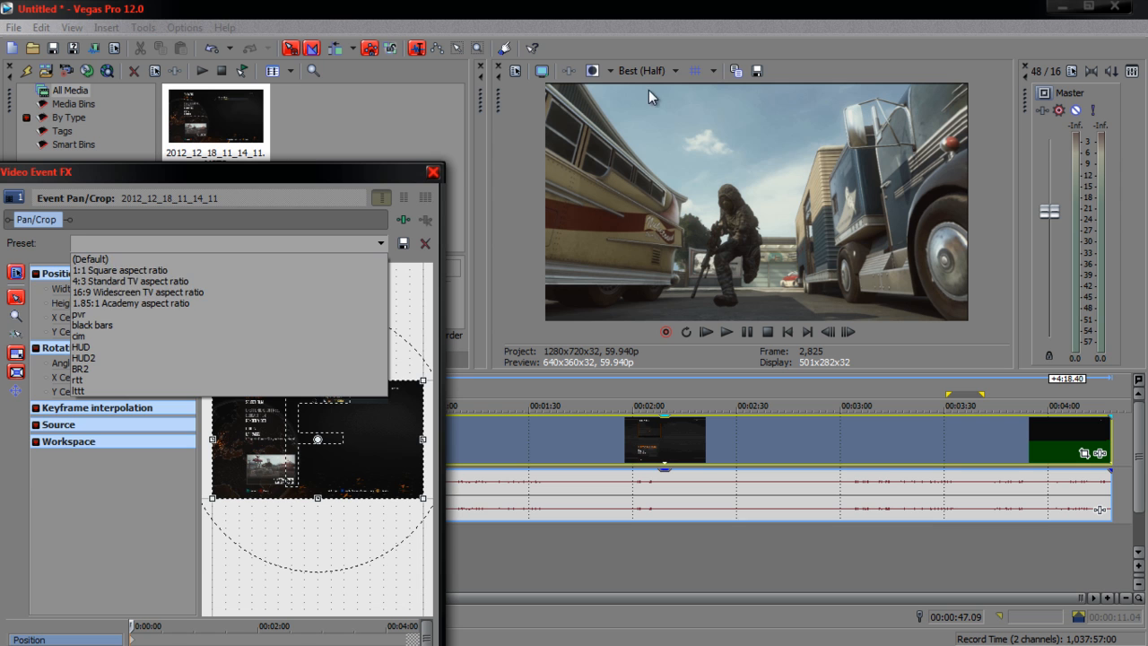
mouse_move(287, 314)
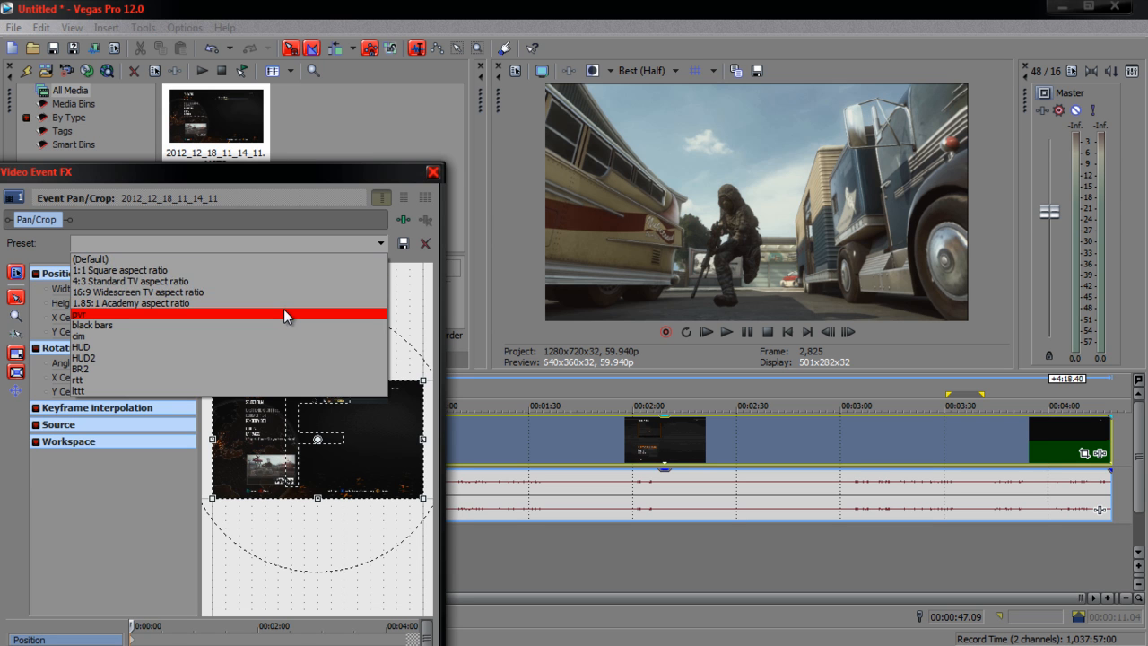
click(433, 171)
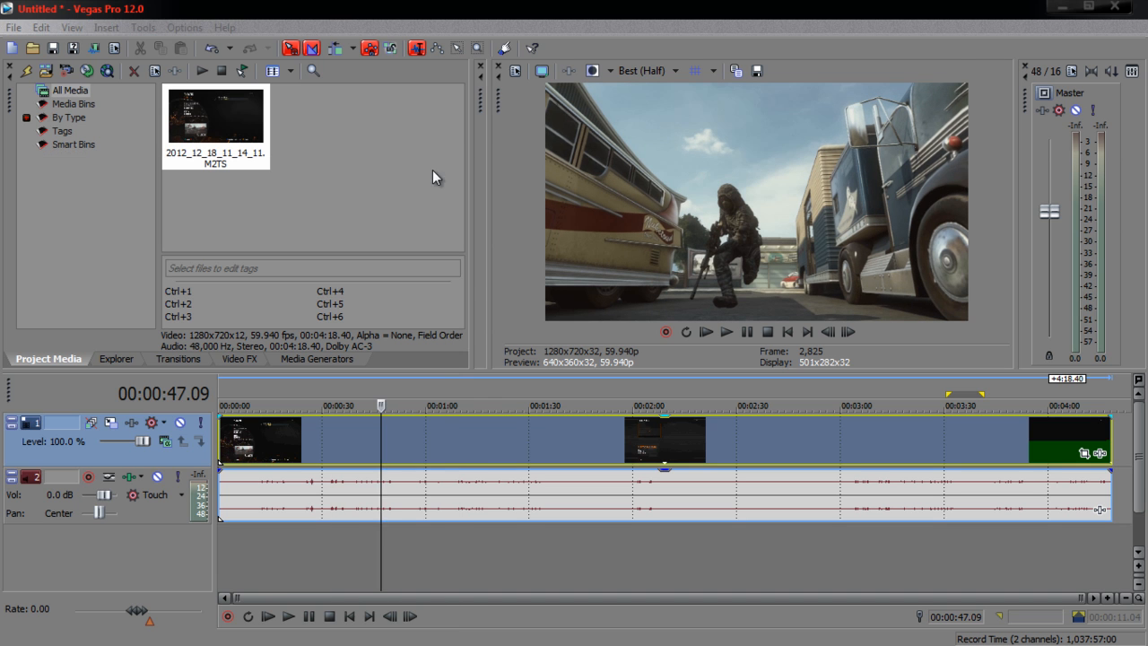
mouse_move(452, 421)
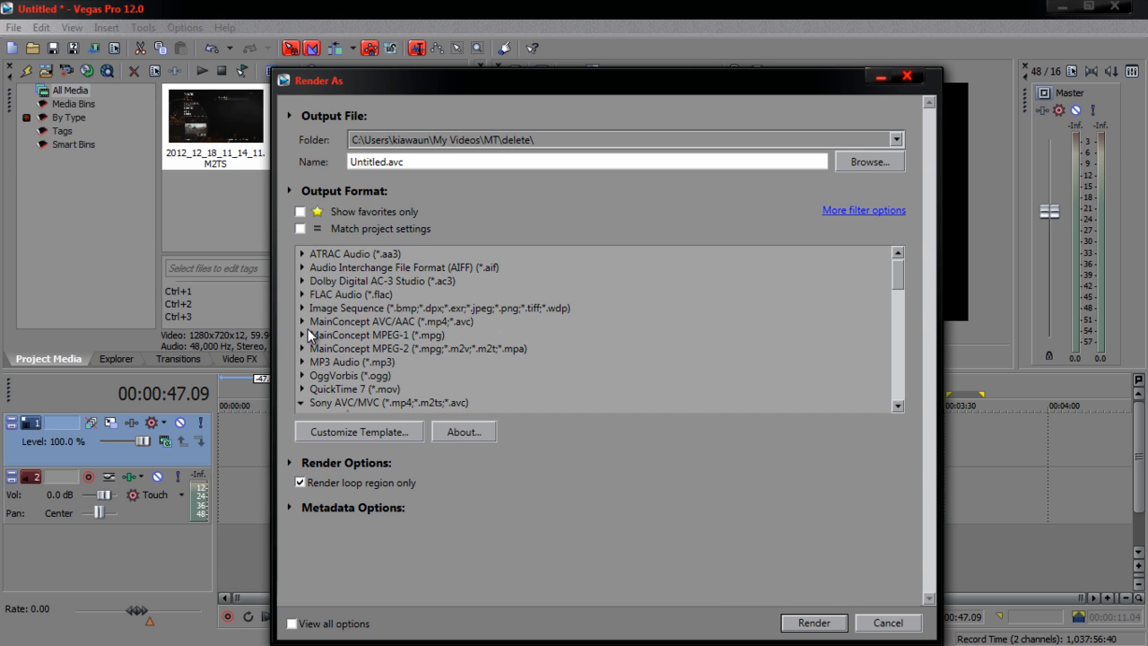
- Select the koby 1 MainConcept AVC/AAC template and review its Video, Audio, System and Project settings
click(302, 322)
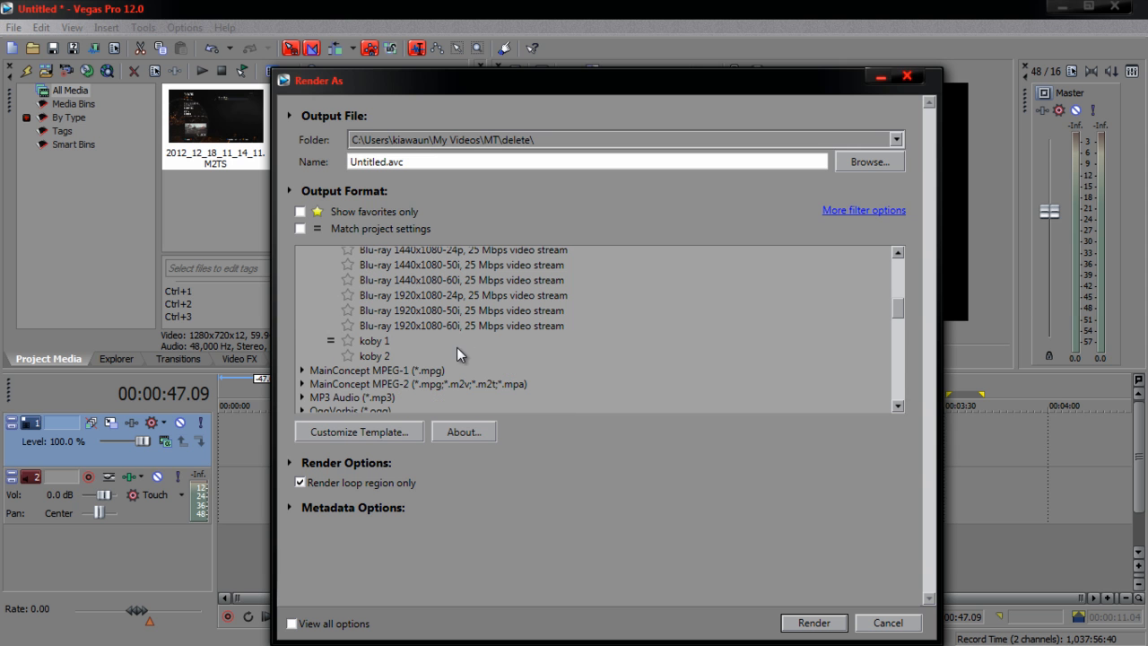
click(374, 341)
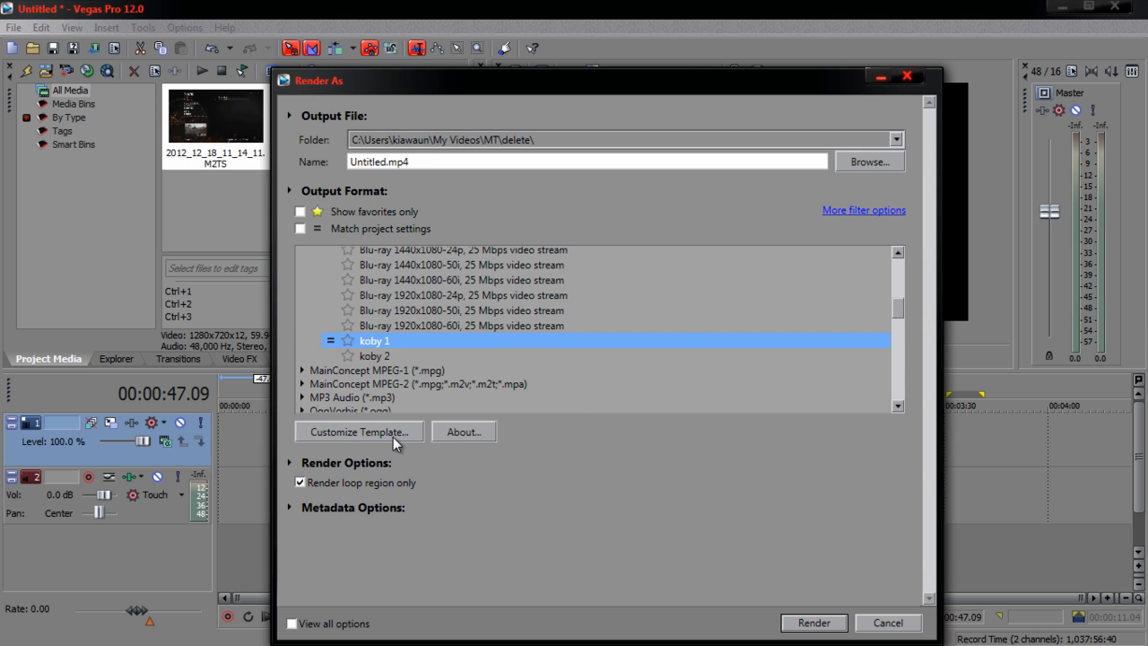
click(359, 431)
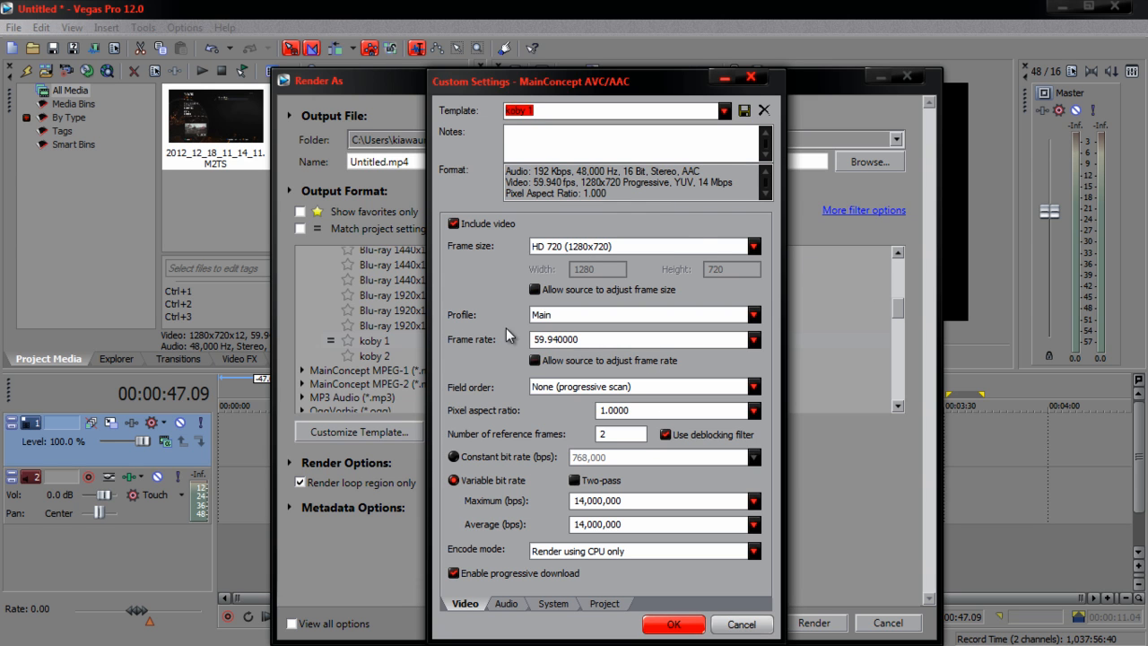
mouse_move(473, 493)
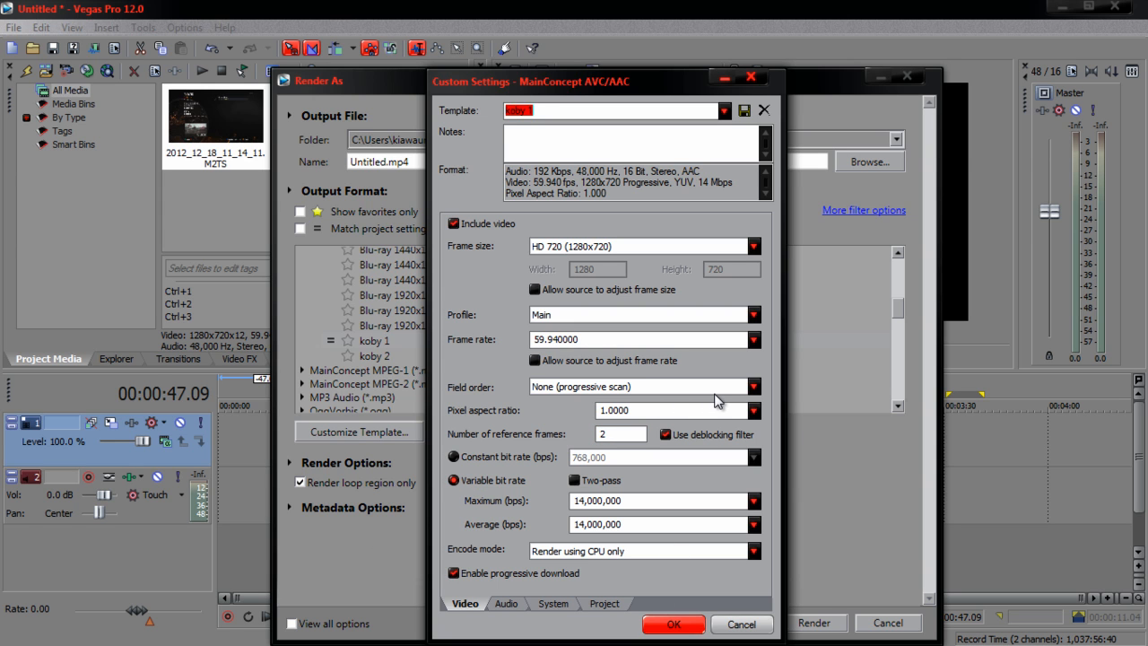
click(505, 602)
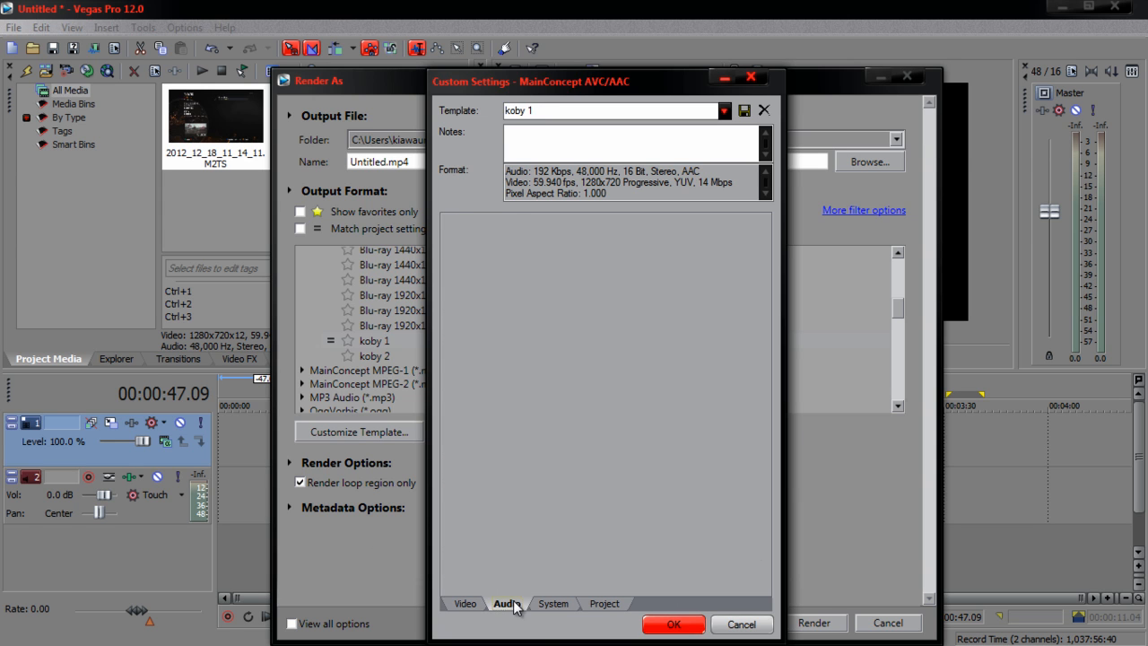
click(553, 603)
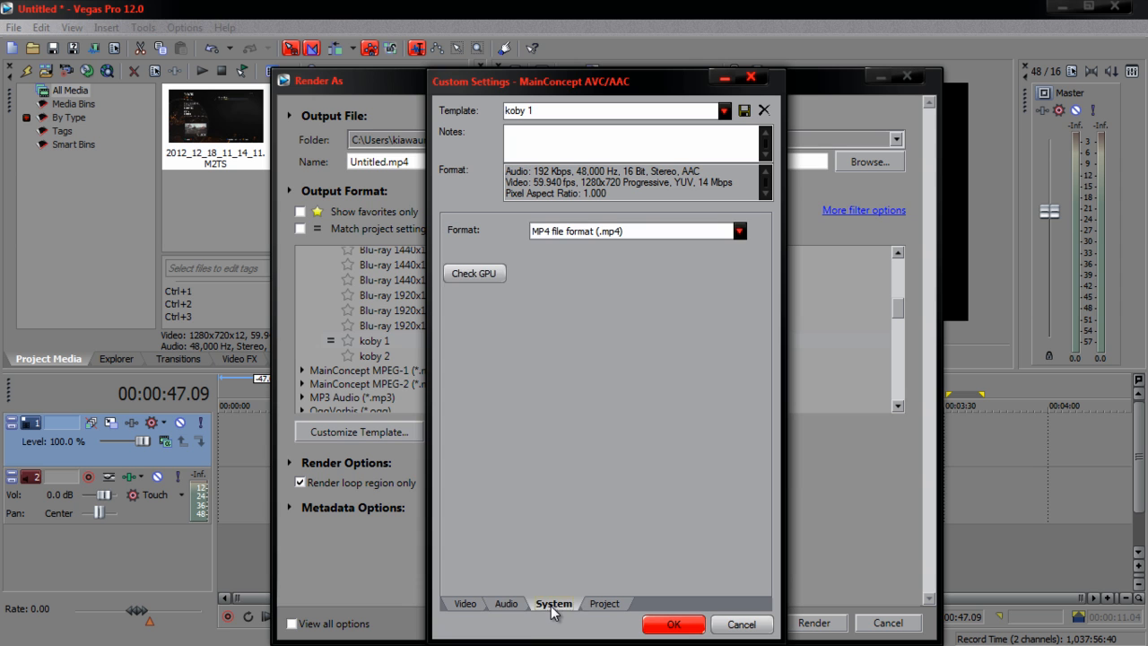
click(603, 602)
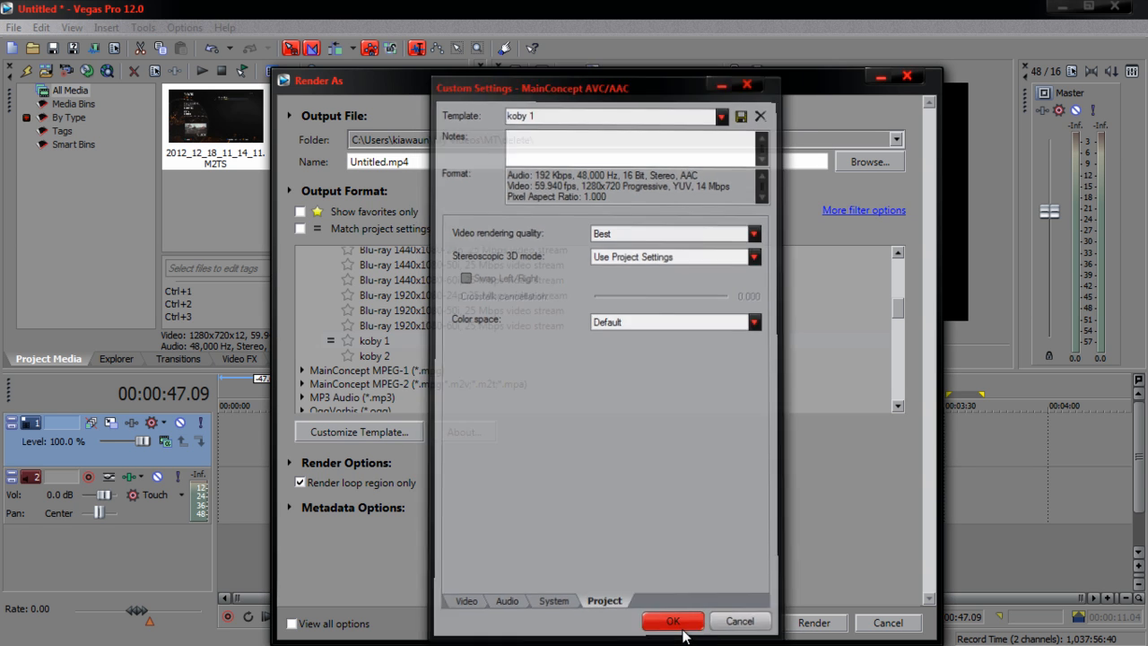
click(673, 621)
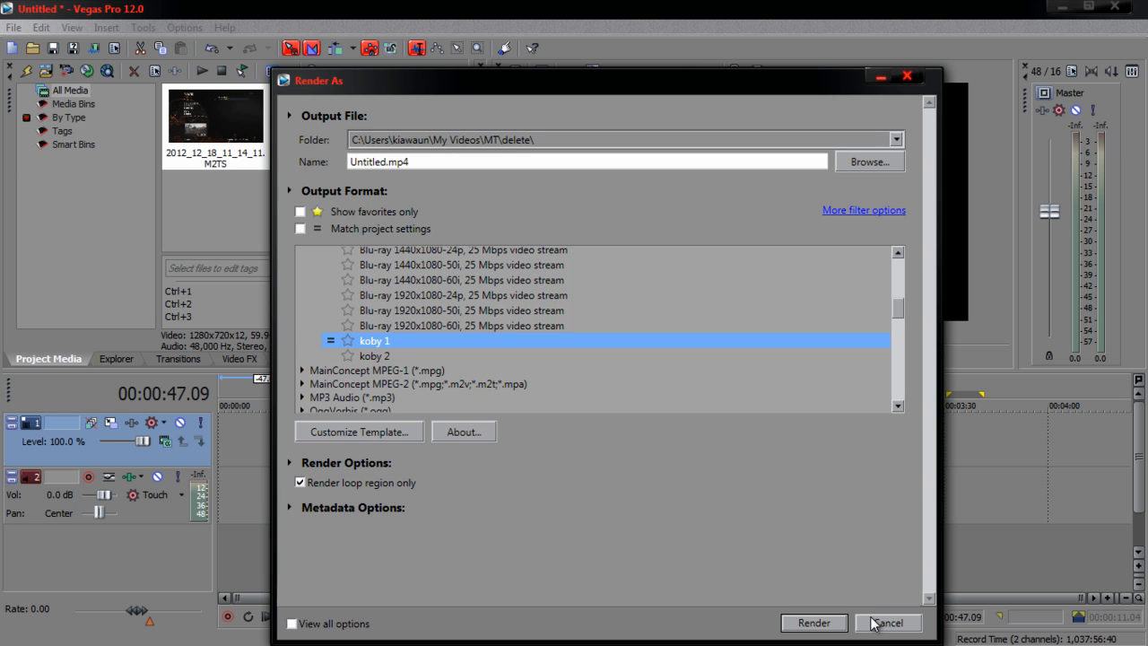
- Cancel the Render As dialog without rendering
click(887, 623)
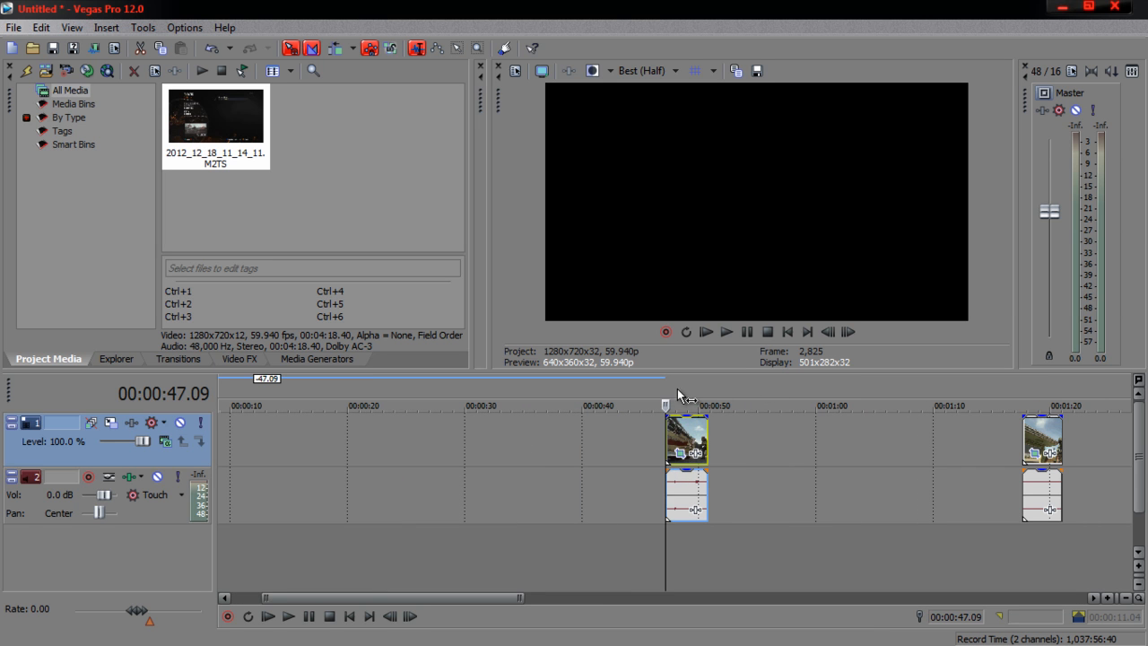
mouse_move(671, 400)
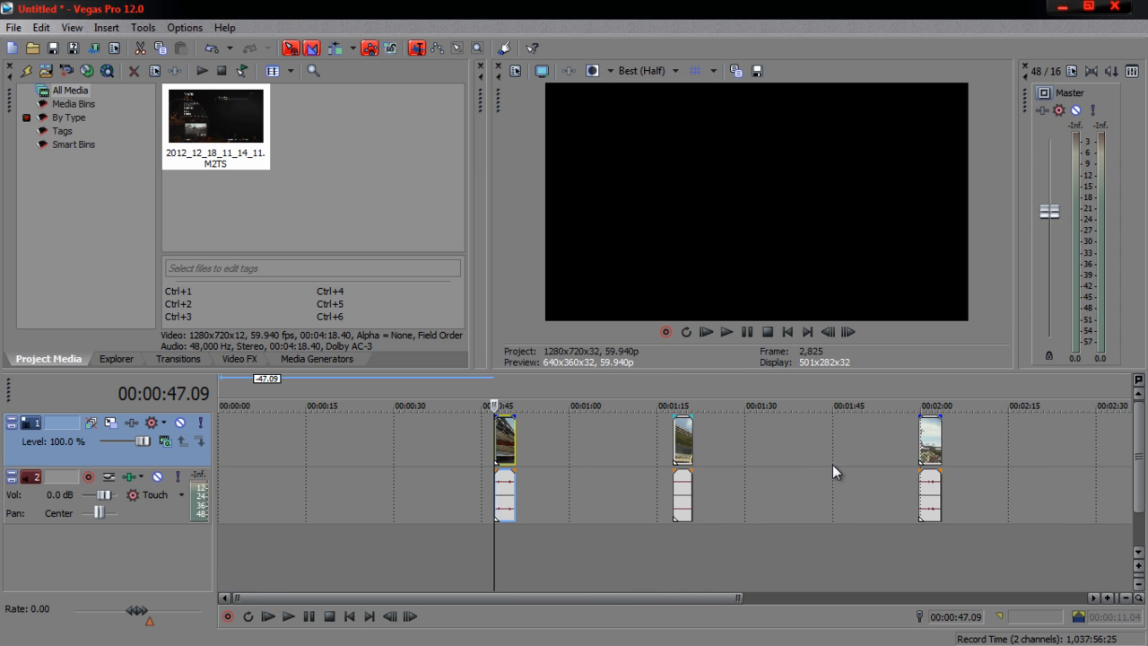
mouse_move(939, 299)
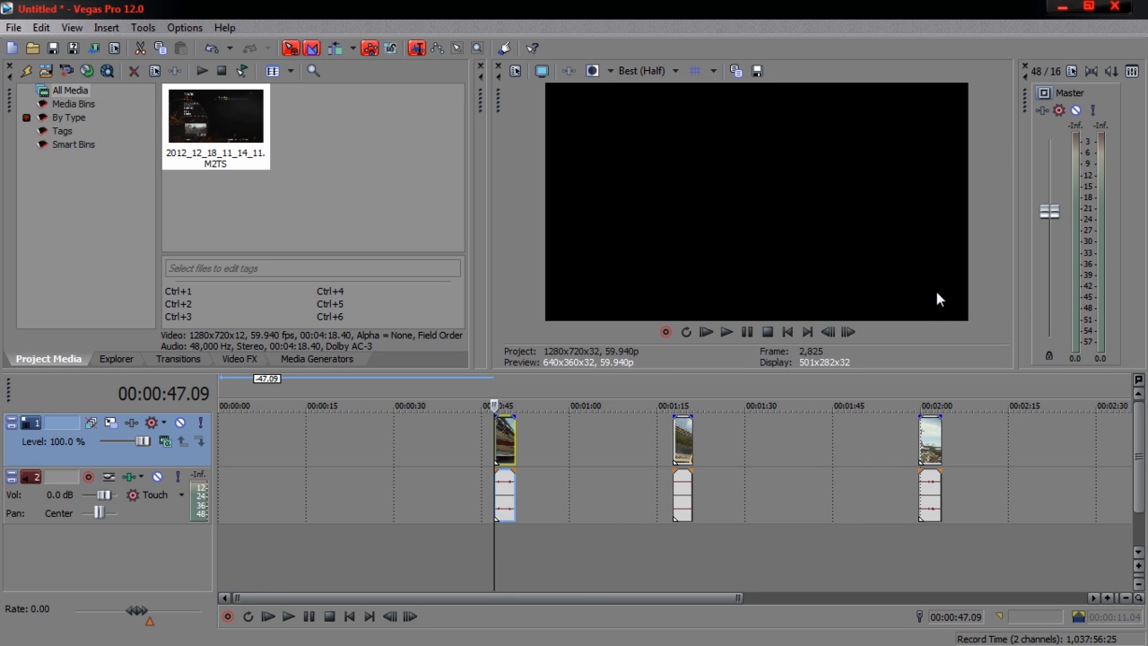
mouse_move(543, 388)
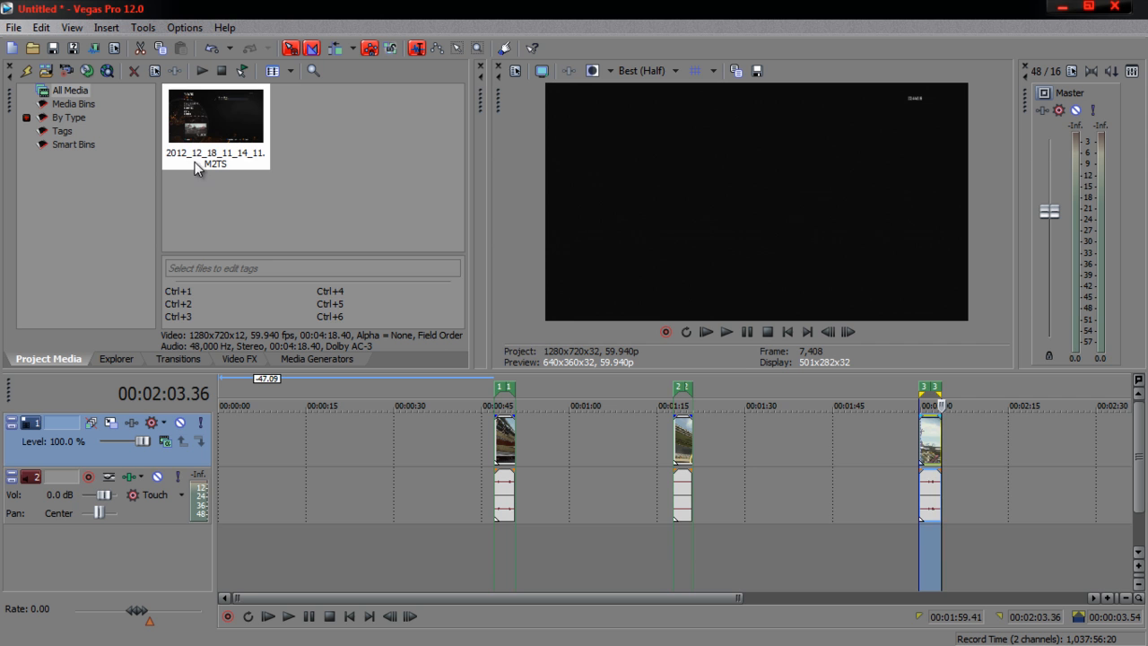
- Run the Batch Render script from Tools > Scripting and scroll through its template list
click(142, 27)
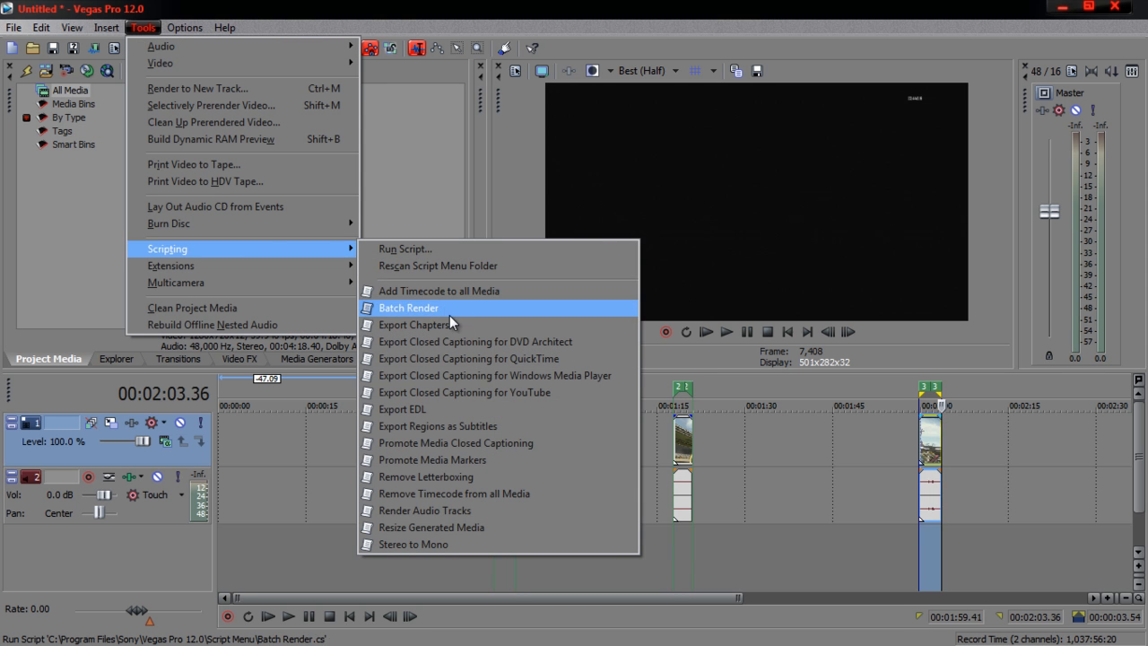
click(408, 307)
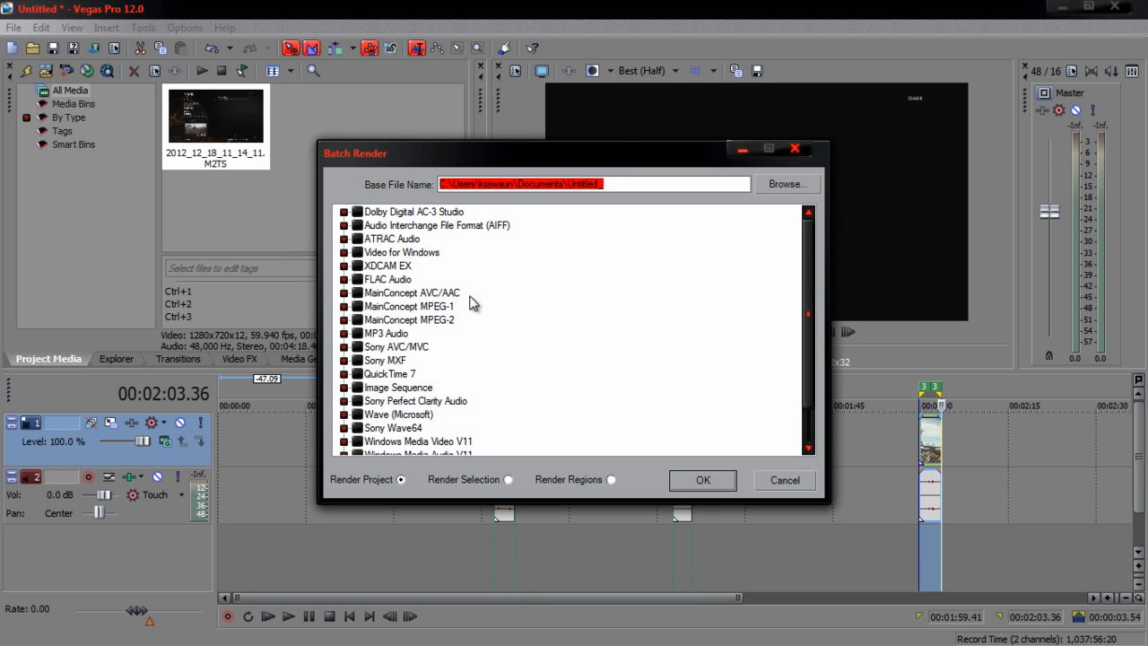
mouse_move(579, 235)
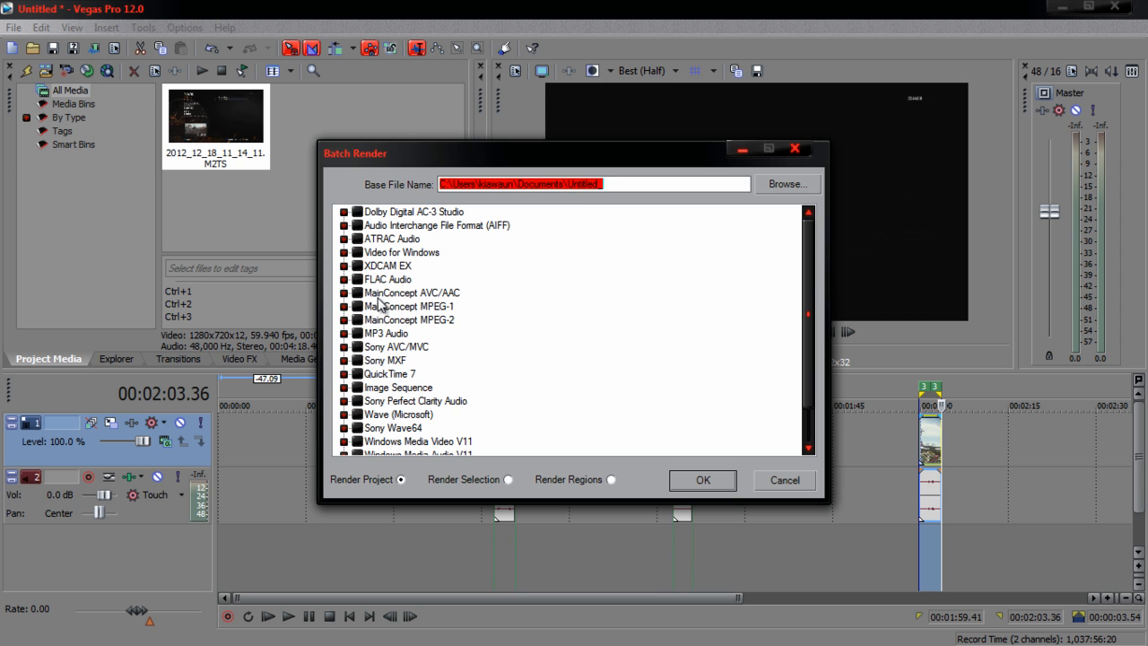
mouse_move(368, 298)
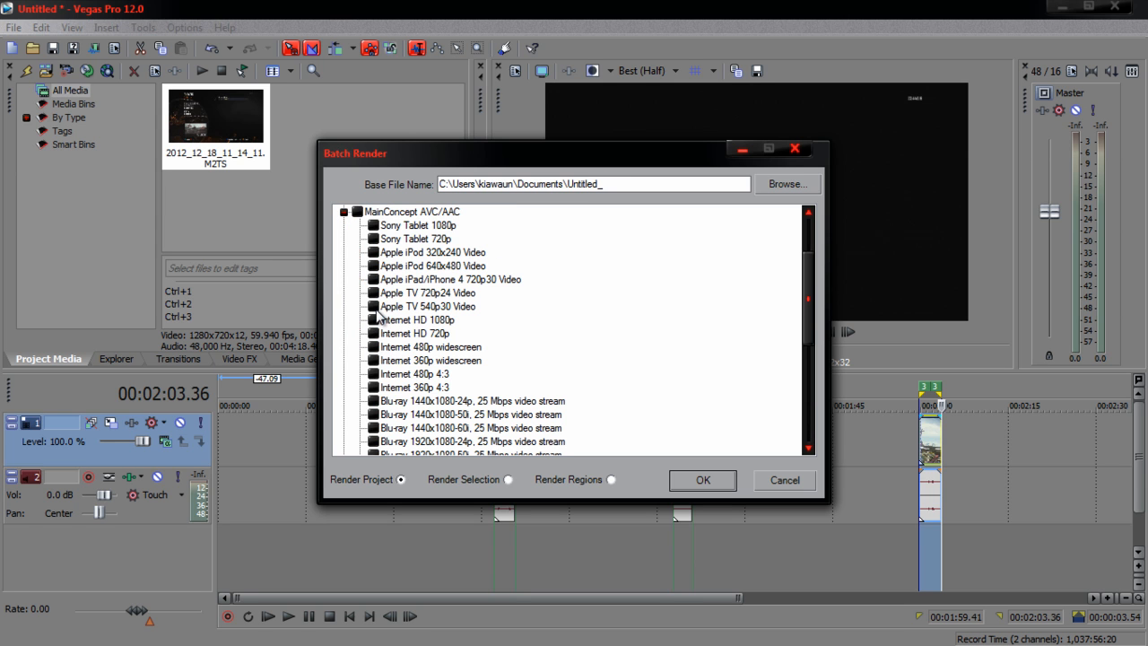
scroll(down, 3)
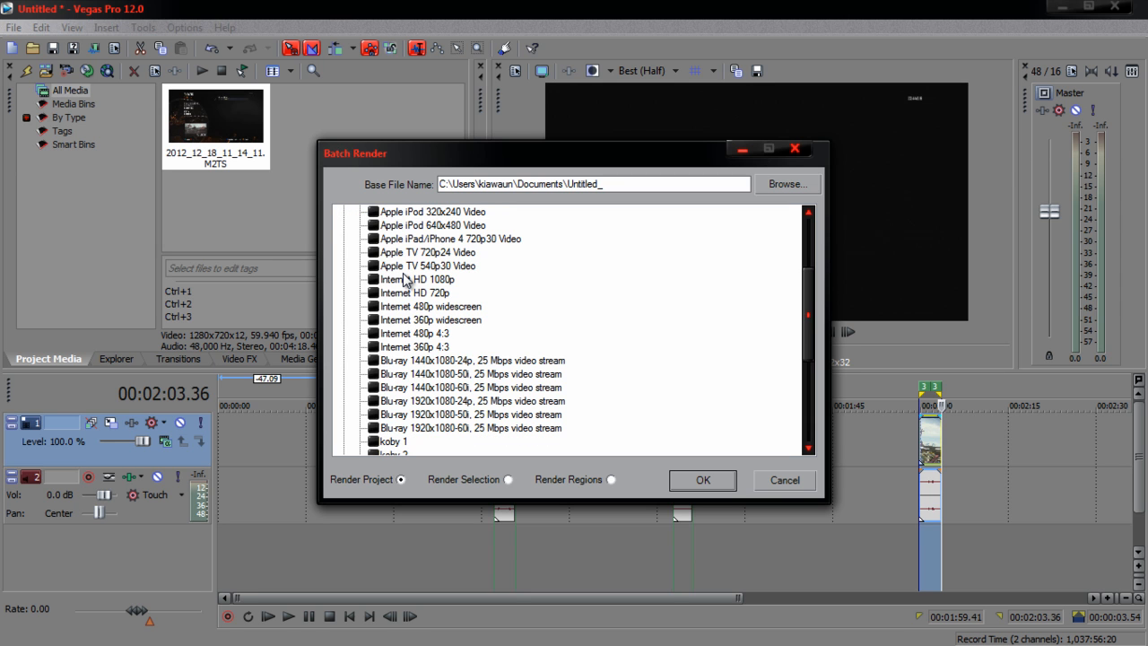
mouse_move(395, 254)
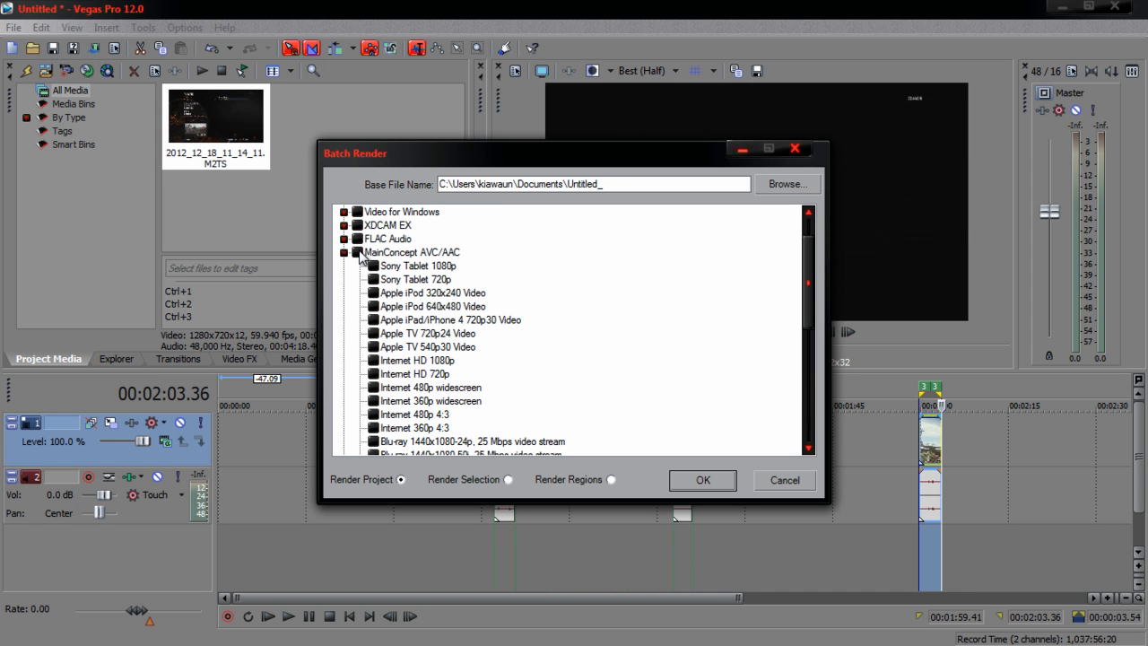
- Untick all MainConcept AVC/AAC templates except koby 1, render regions, and browse for the destination
click(357, 252)
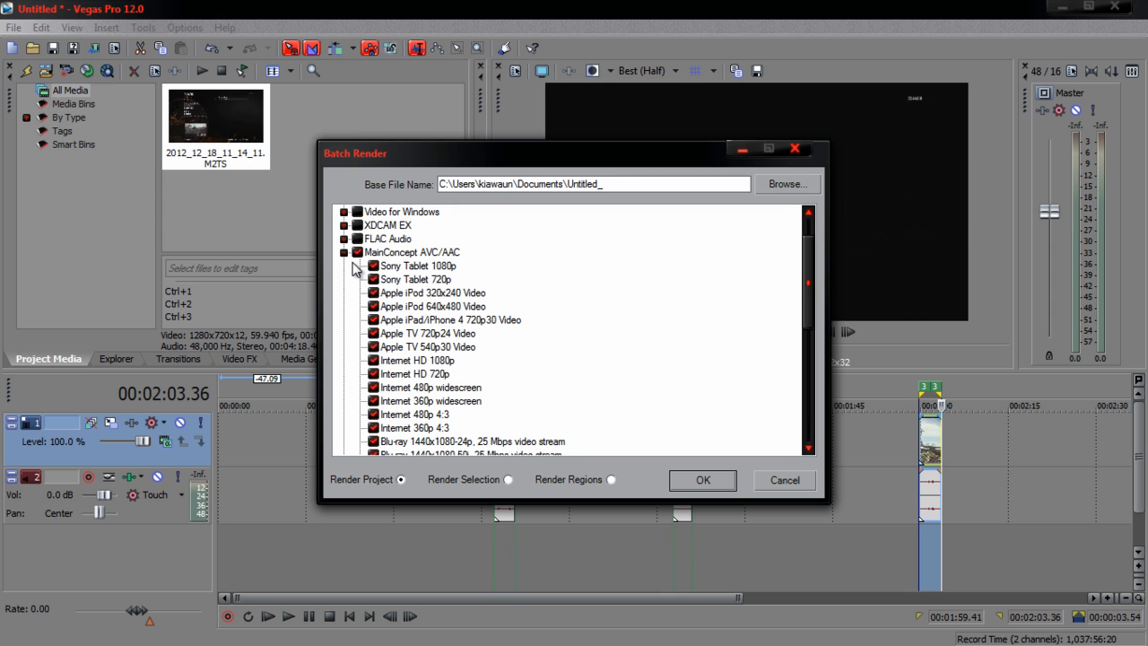
click(344, 252)
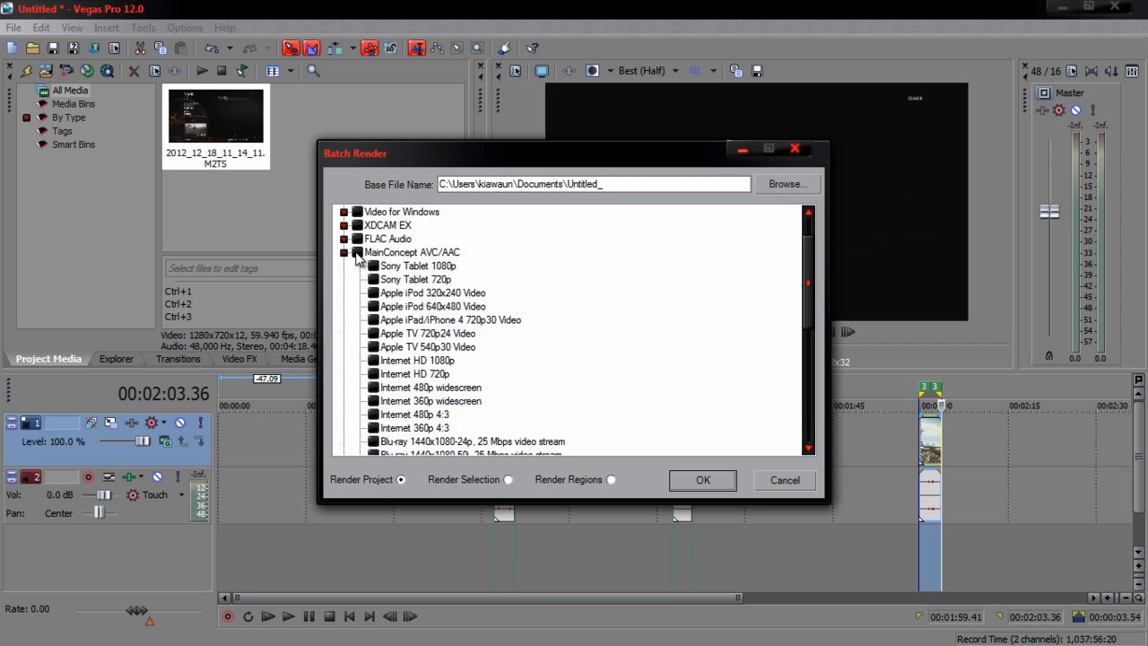
mouse_move(465, 351)
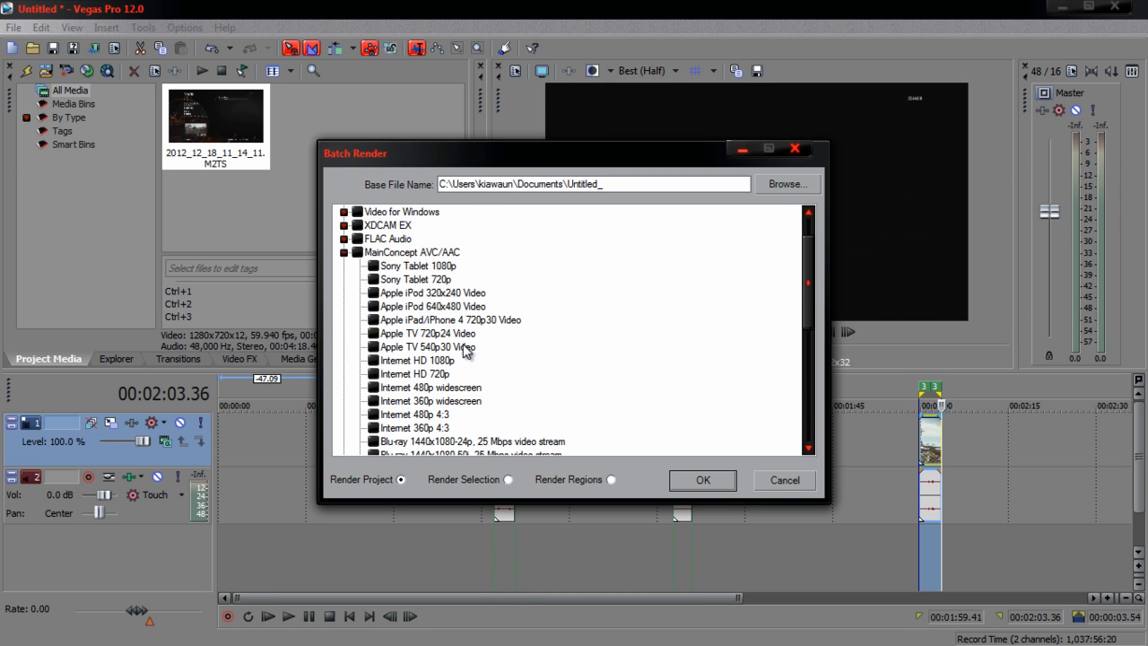
scroll(down, 3)
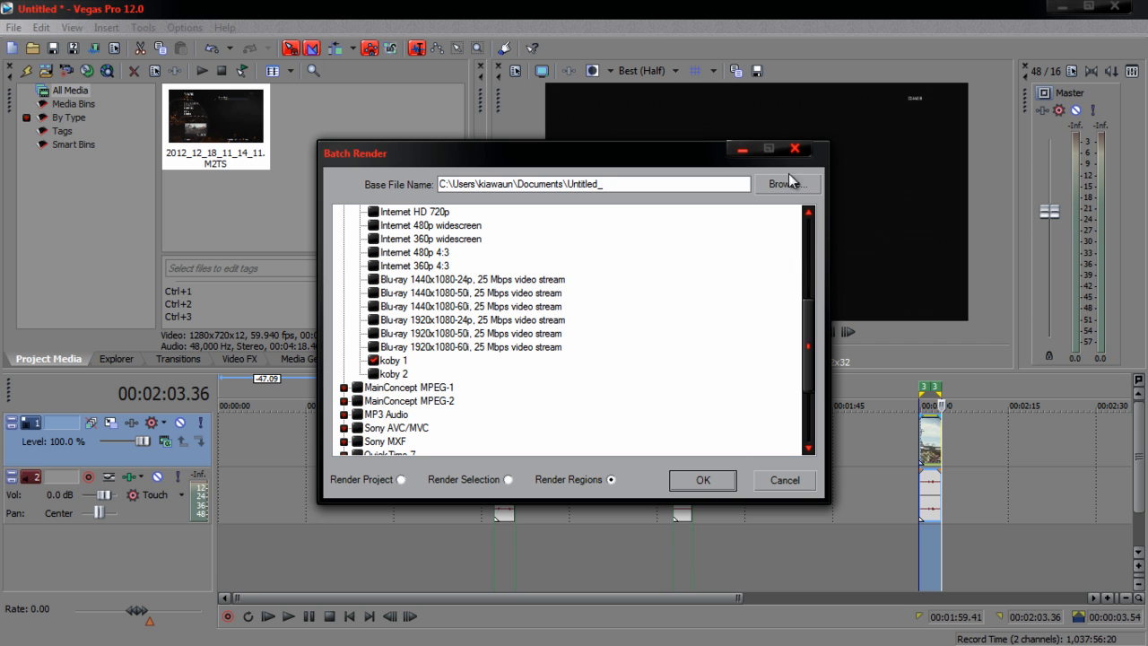
click(786, 183)
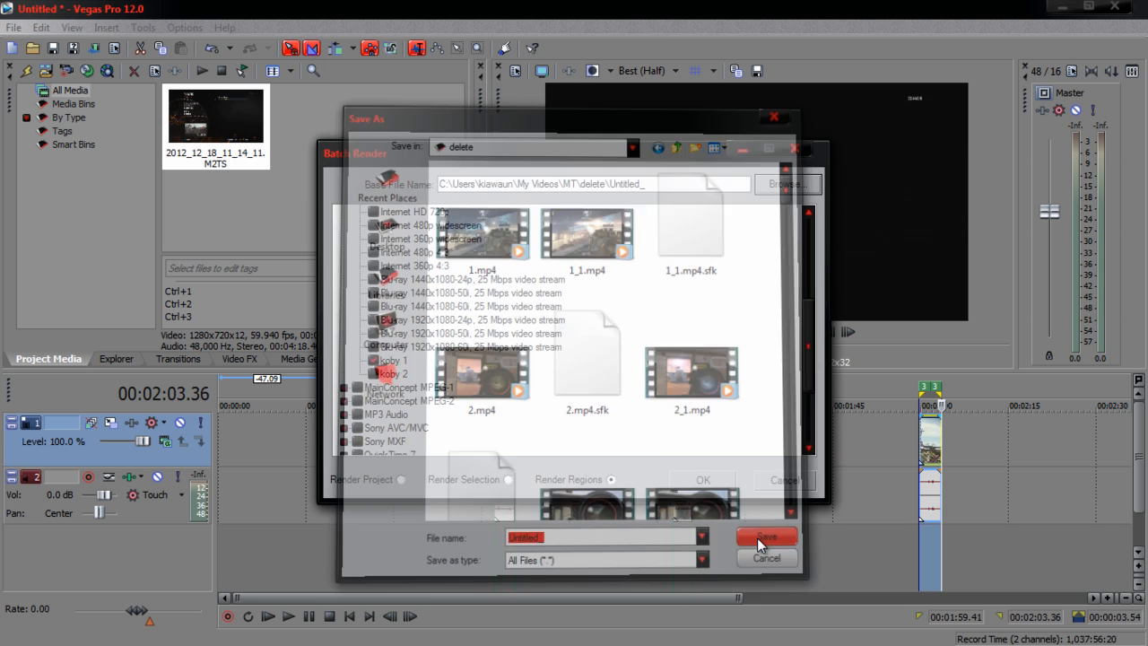
- Save output to the delete folder and start batch rendering the regions
click(767, 537)
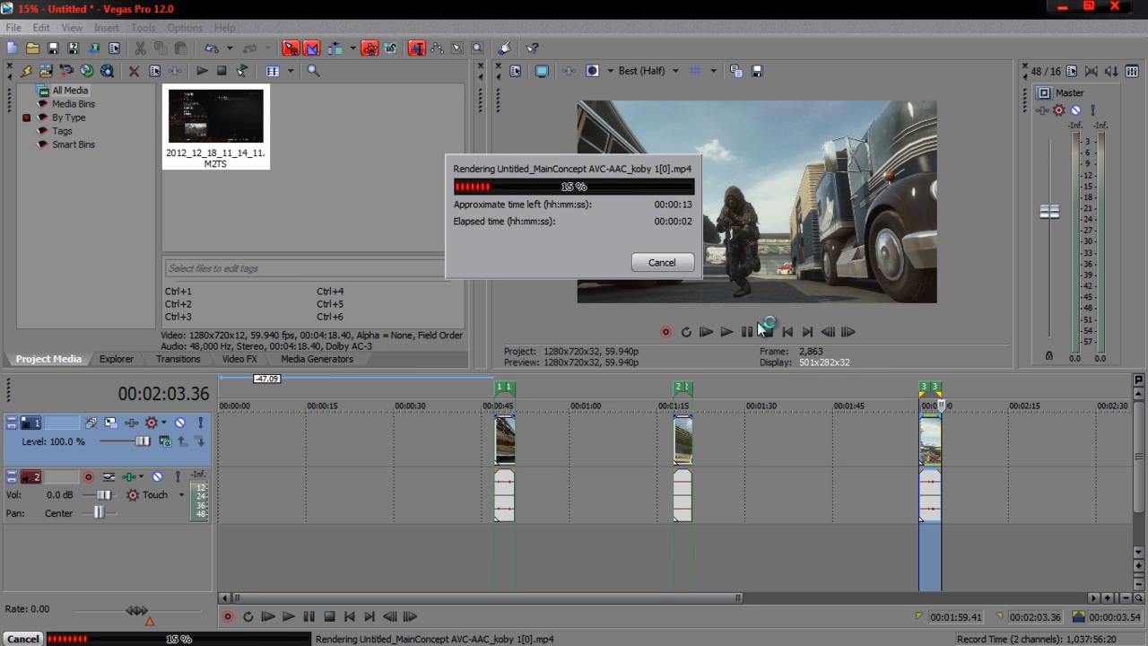
mouse_move(1057, 481)
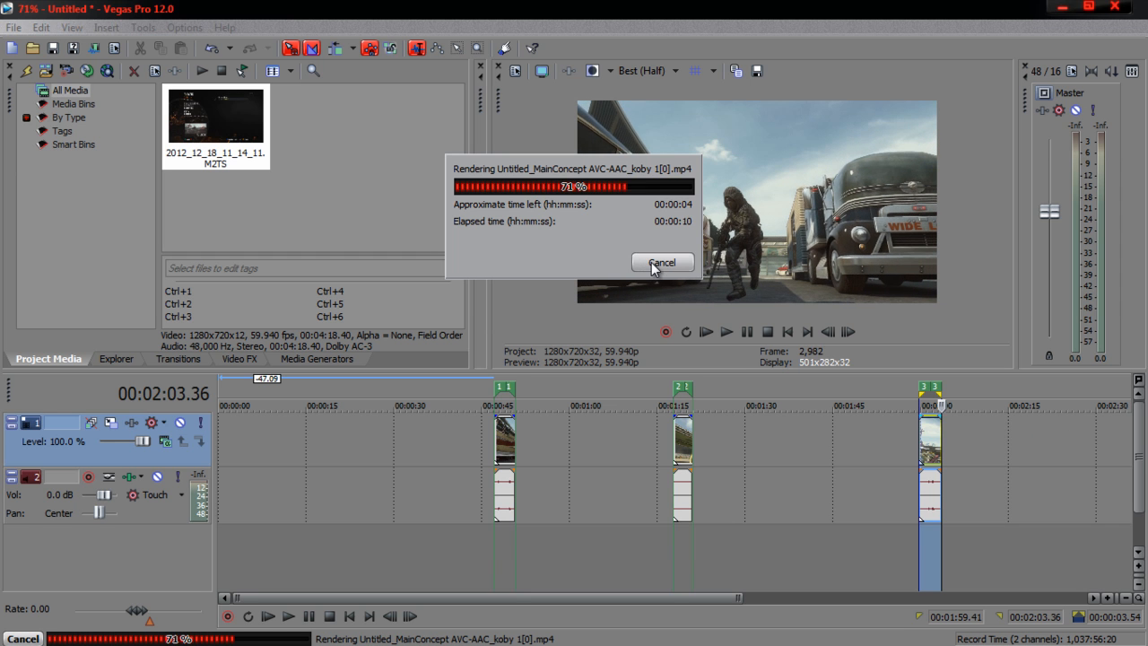
click(662, 262)
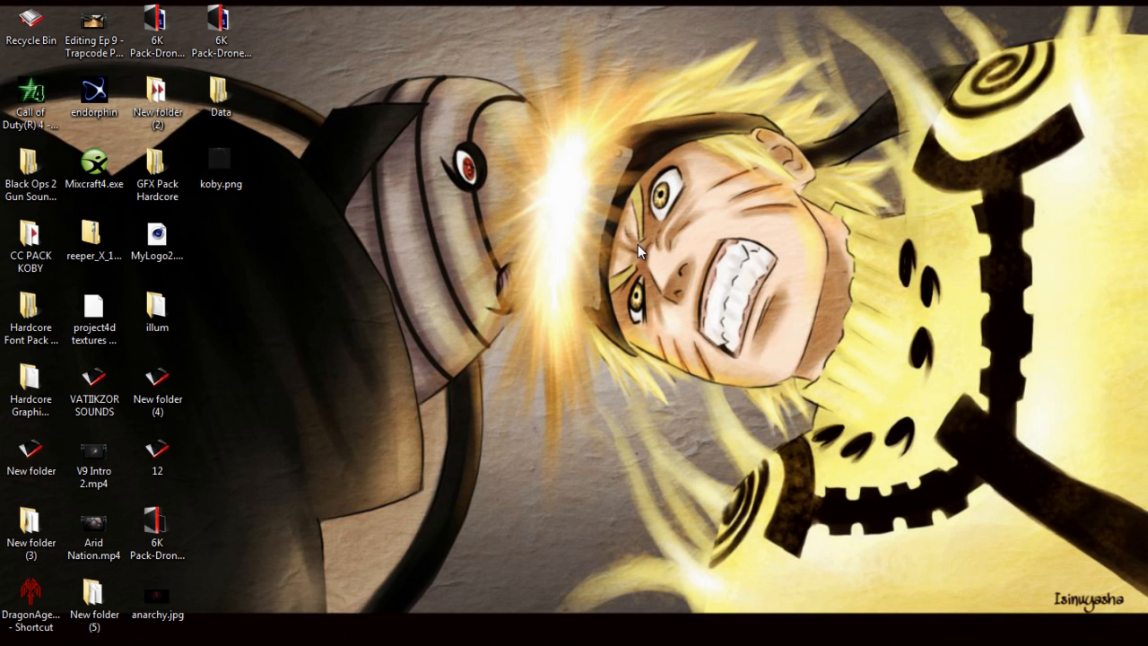
mouse_move(644, 271)
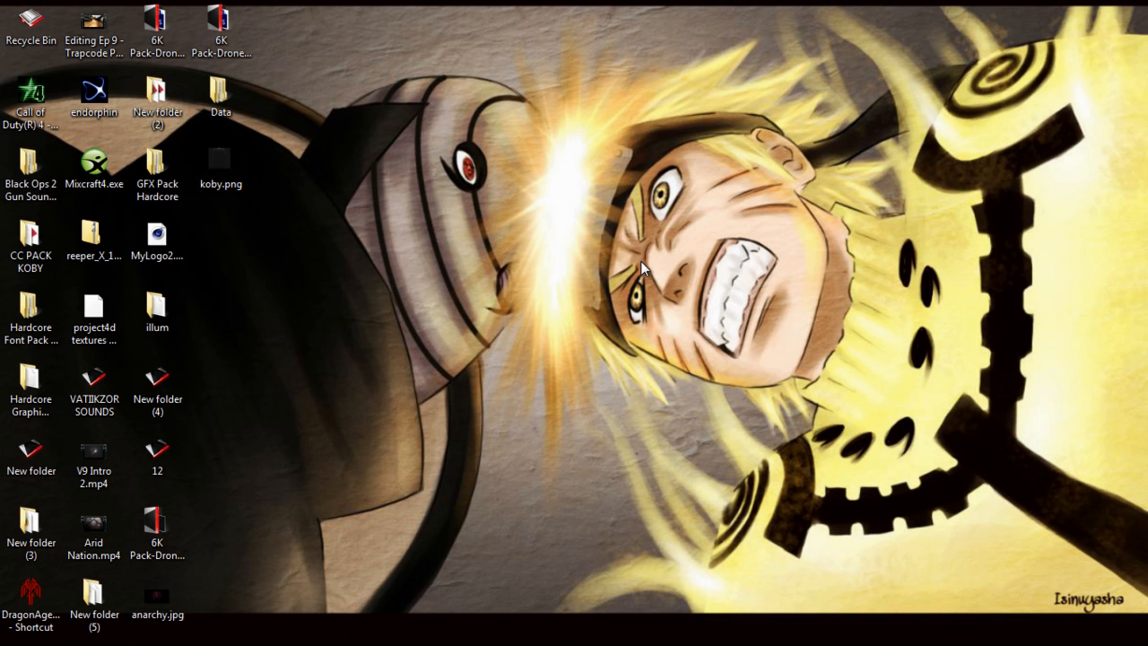